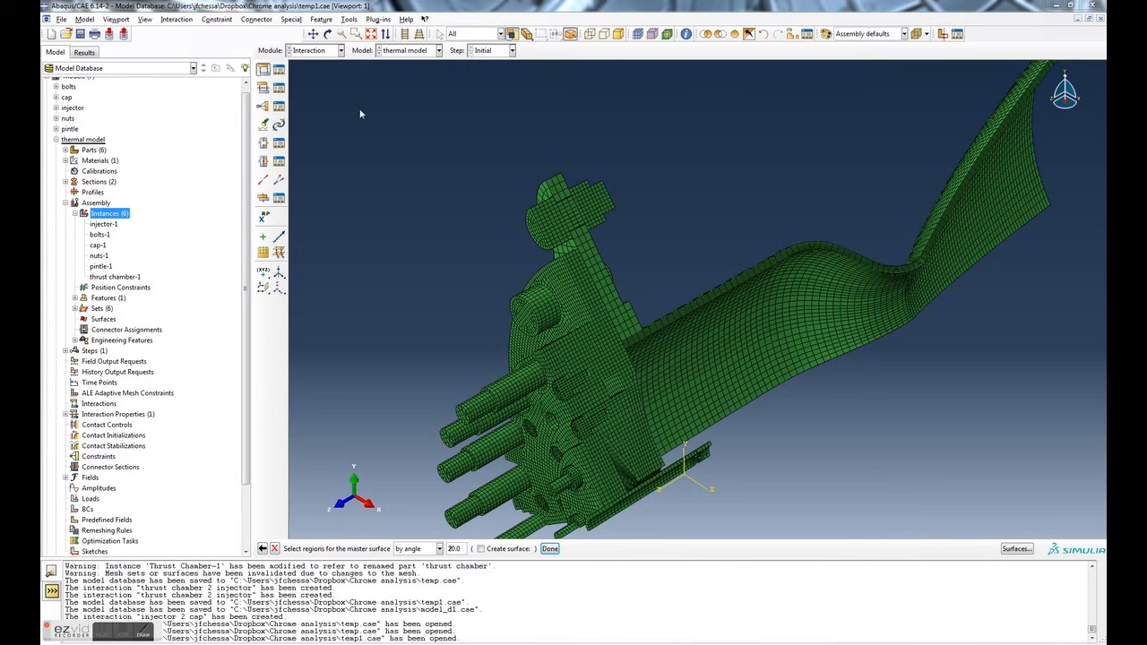
{"action": "mouse_move", "coordinate": [416, 341]}
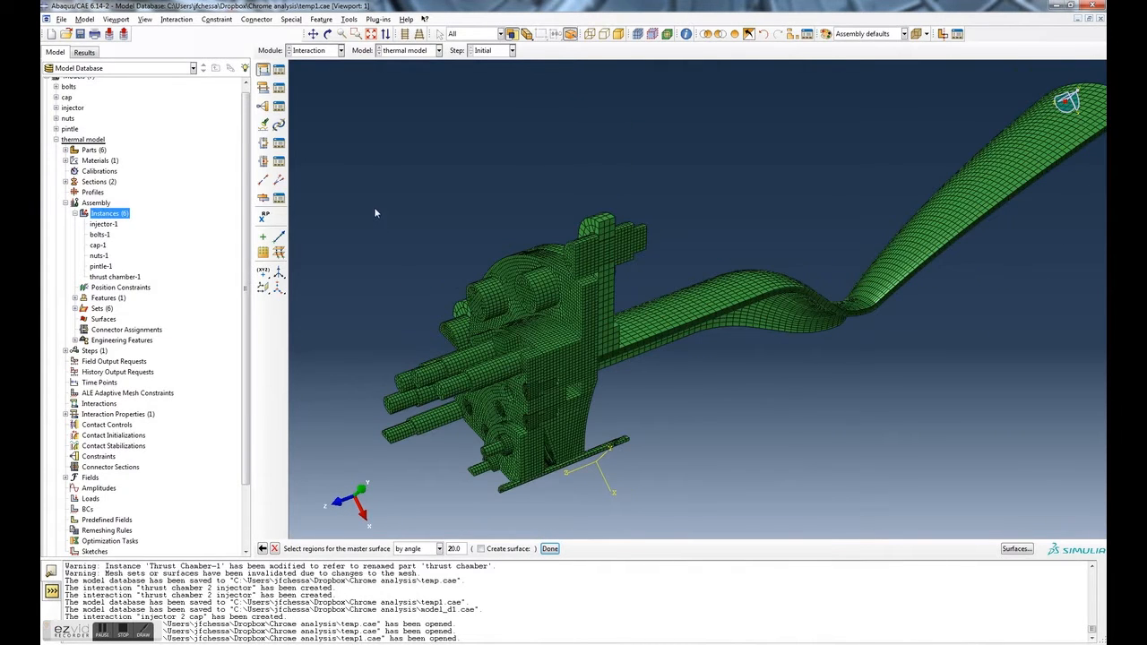
{"action": "mouse_move", "coordinate": [355, 181]}
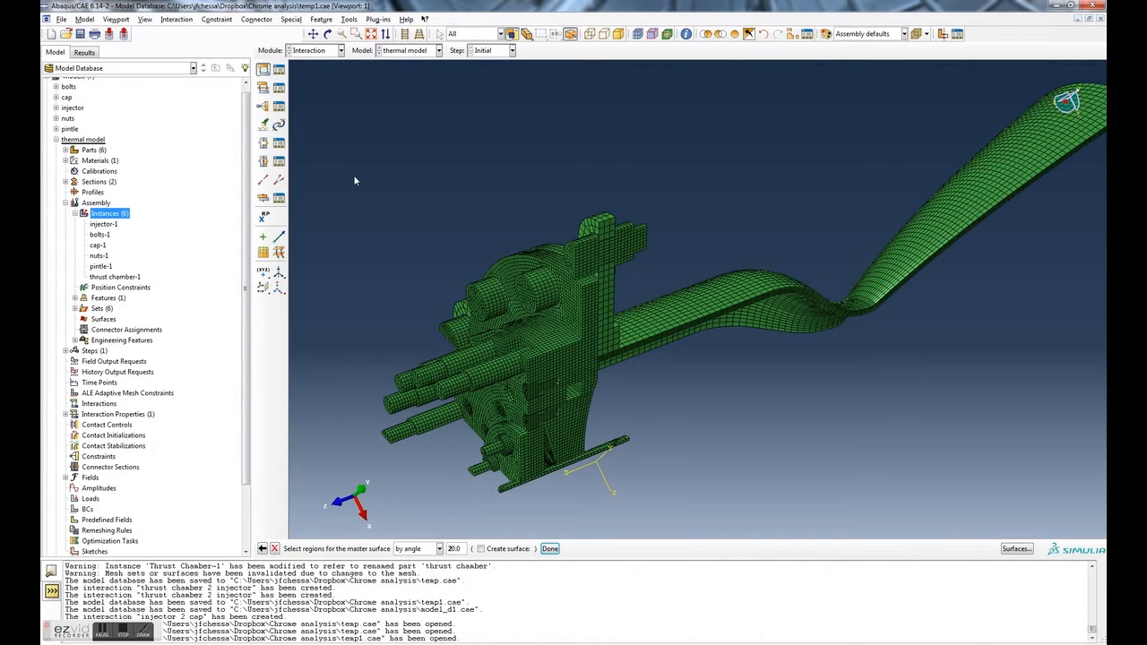
{"action": "mouse_move", "coordinate": [365, 258]}
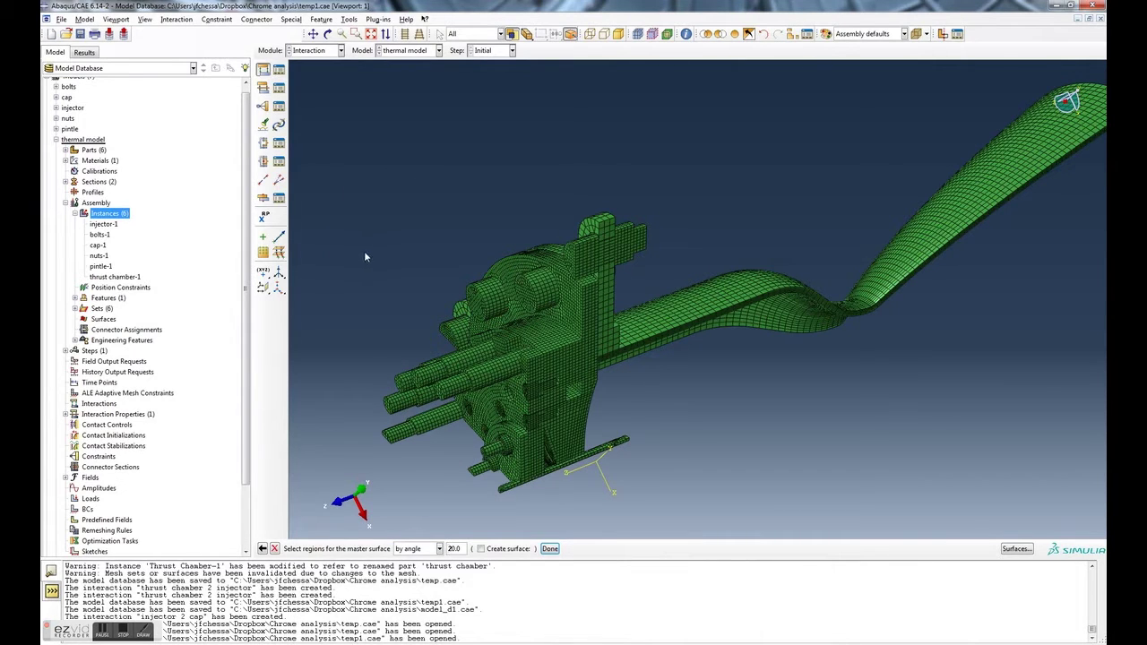
{"action": "mouse_move", "coordinate": [577, 324]}
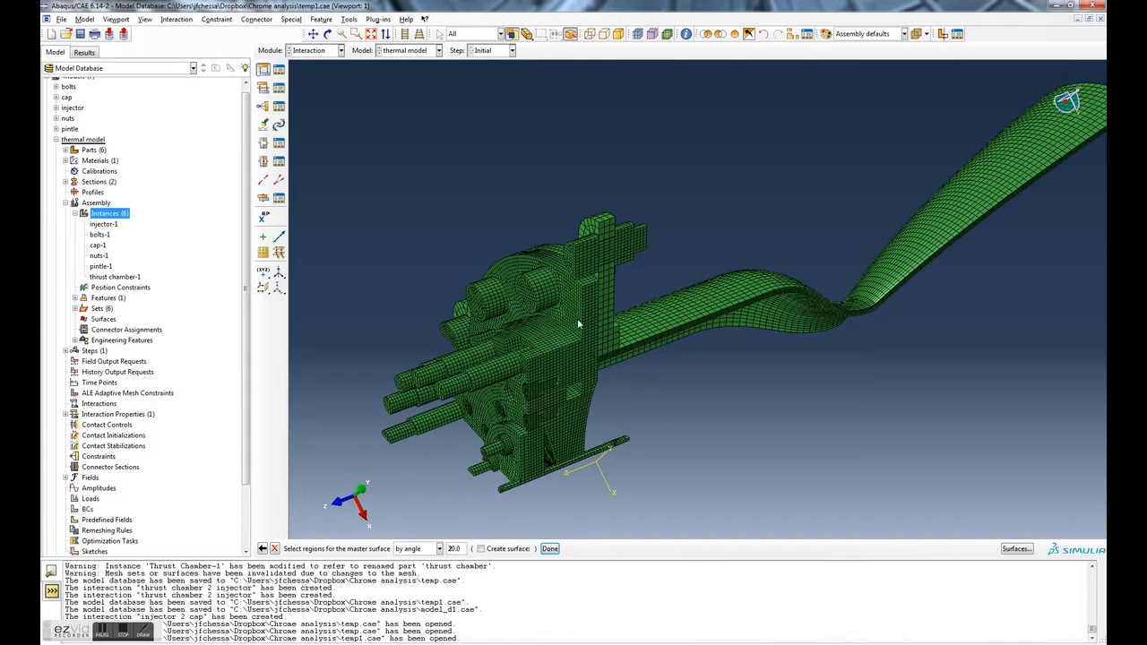
Step: Cancel the master-surface region pick on the thermal model
{"action": "left_click", "coordinate": [519, 305]}
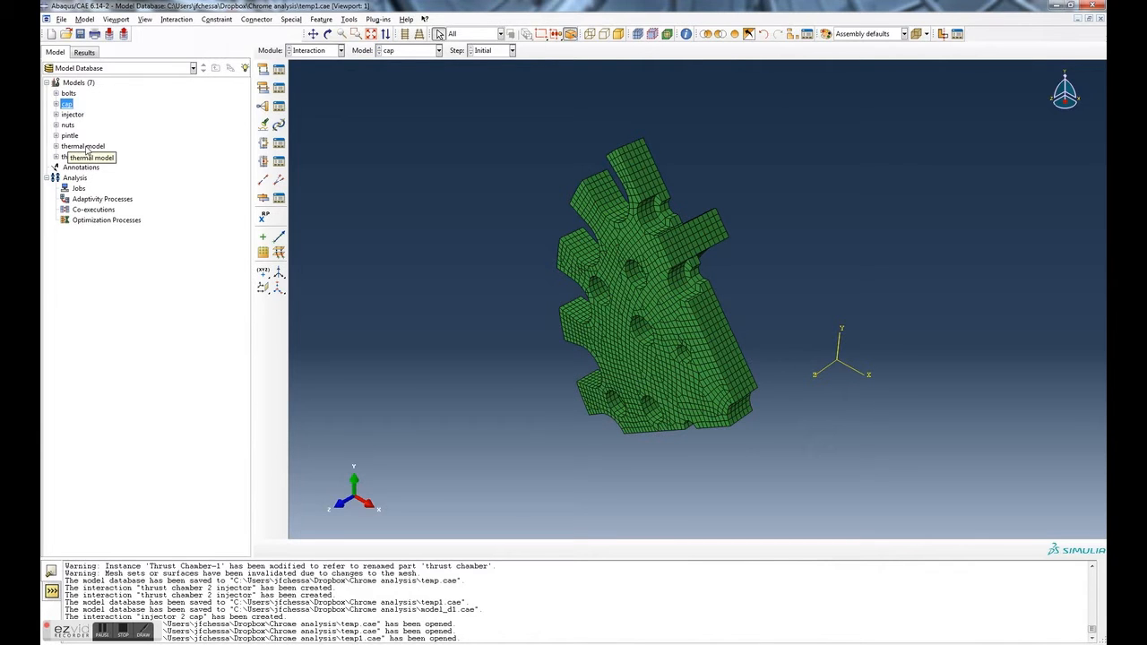
Step: Return to the thermal model, dismiss its attributes dialog and expand its parts list
{"action": "double_click", "coordinate": [83, 147]}
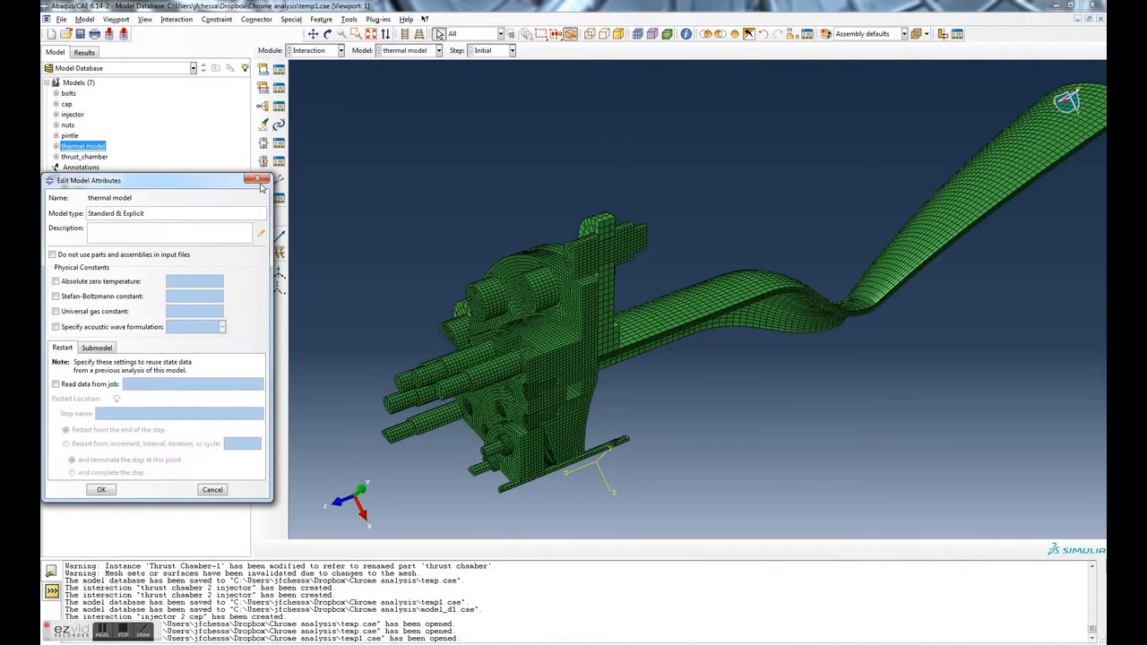
{"action": "left_click", "coordinate": [258, 179]}
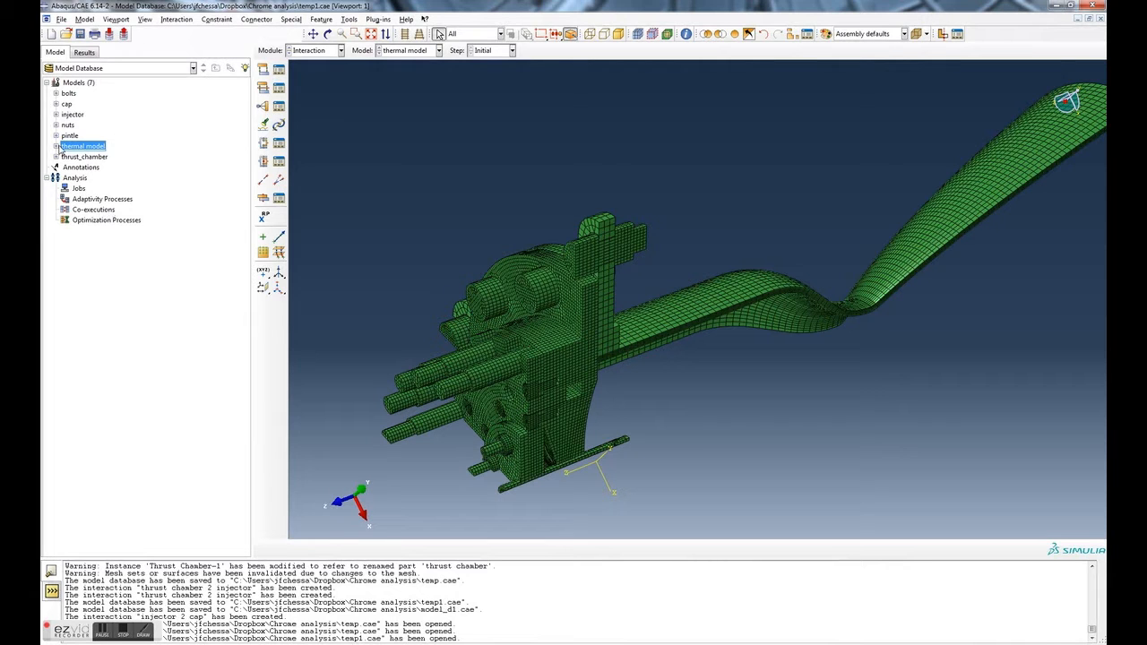
{"action": "left_click", "coordinate": [56, 145]}
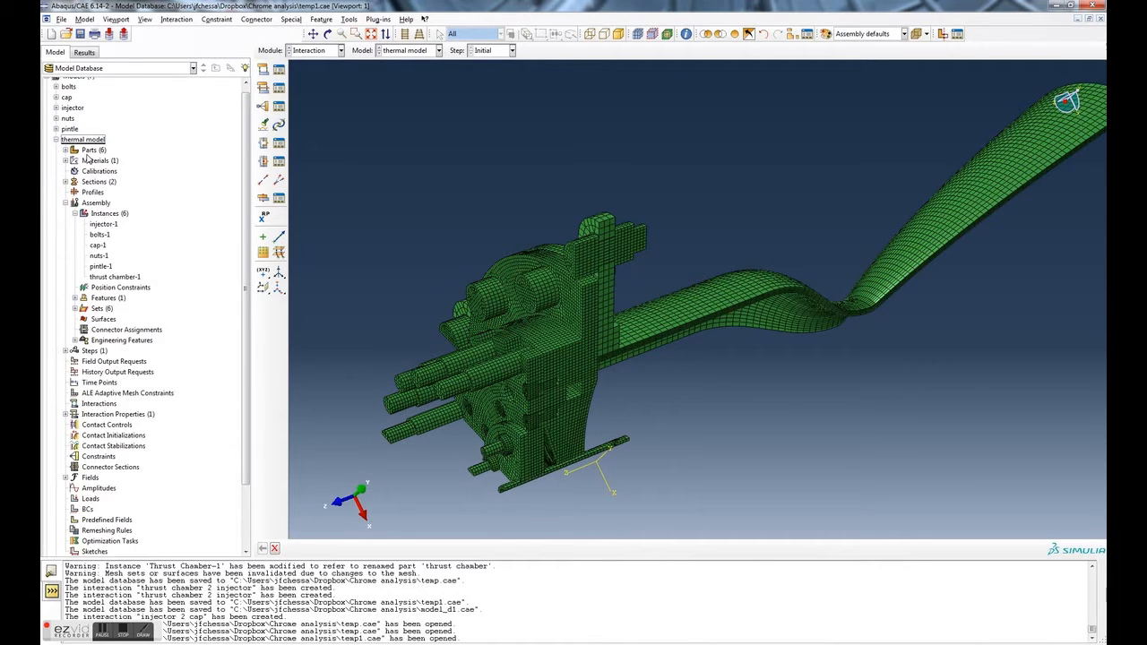
{"action": "left_click", "coordinate": [68, 151]}
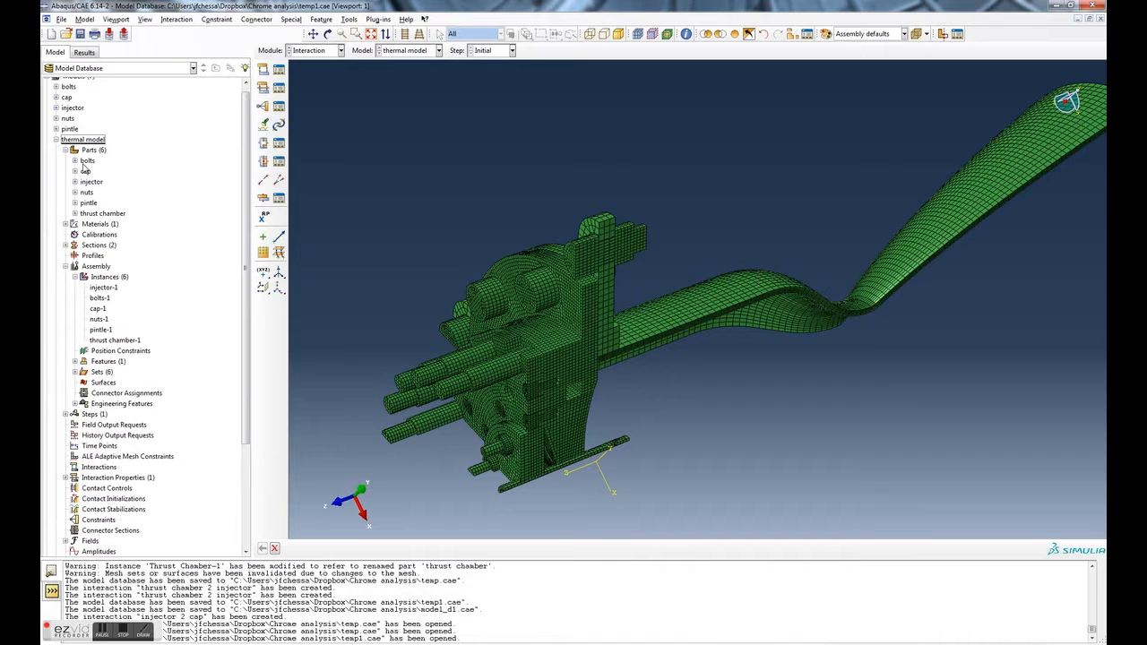
Step: View the meshed bolts part, then display the full thermal model assembly
{"action": "double_click", "coordinate": [86, 160]}
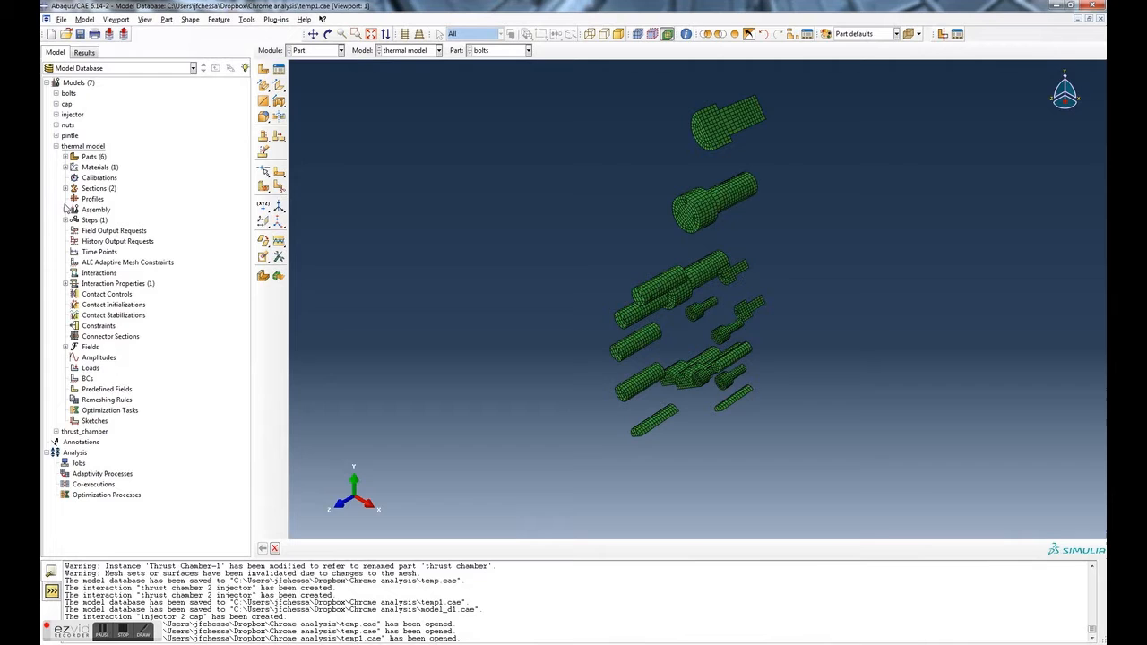
{"action": "left_click", "coordinate": [95, 208]}
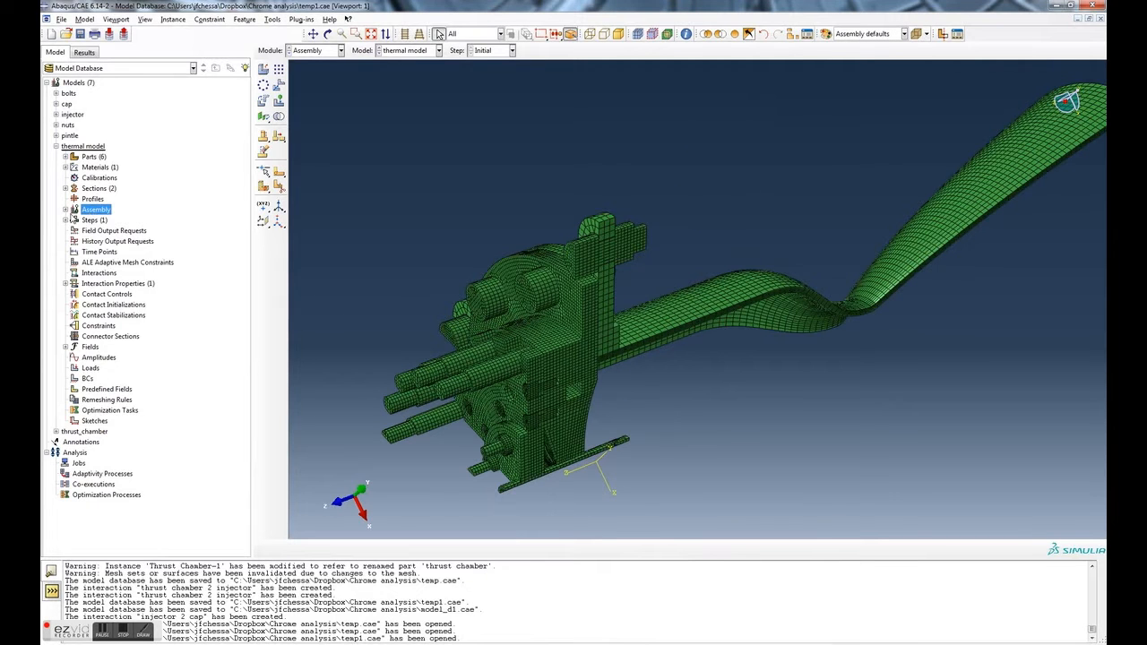
{"action": "left_click", "coordinate": [66, 208]}
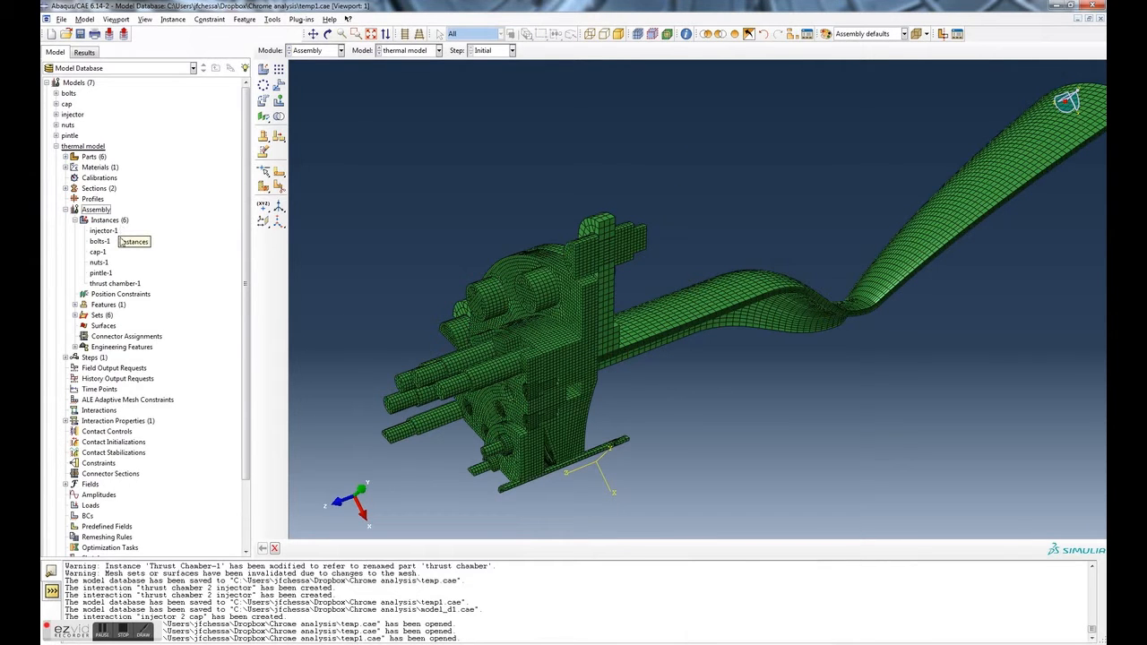
{"action": "mouse_move", "coordinate": [104, 230]}
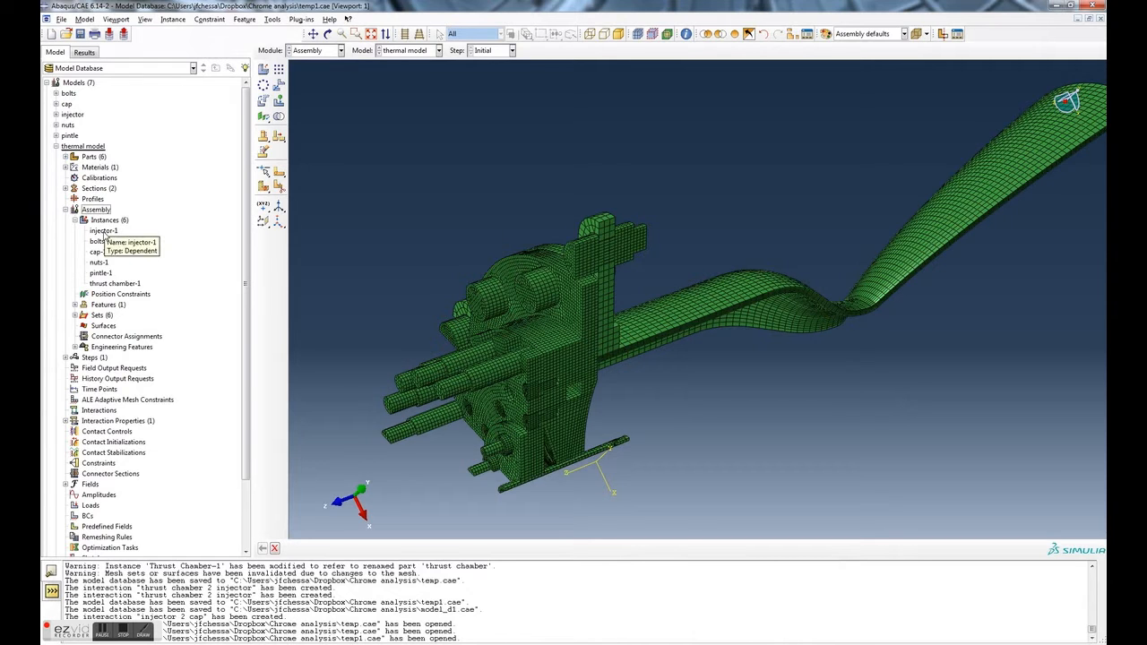
{"action": "left_click", "coordinate": [96, 262]}
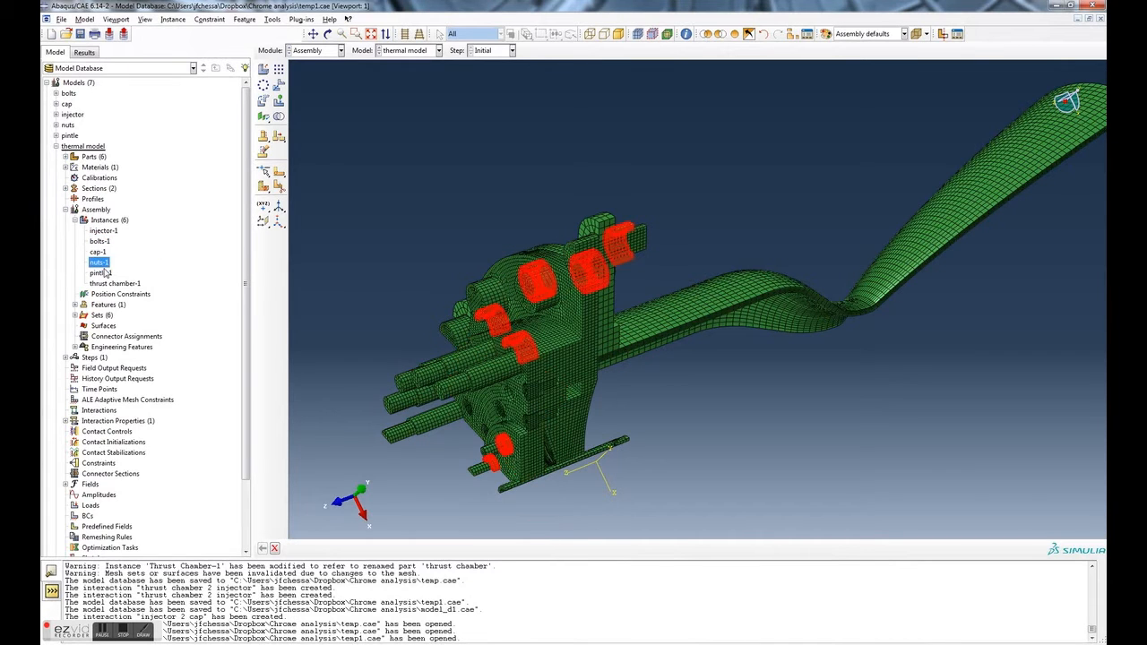
{"action": "left_click", "coordinate": [97, 251]}
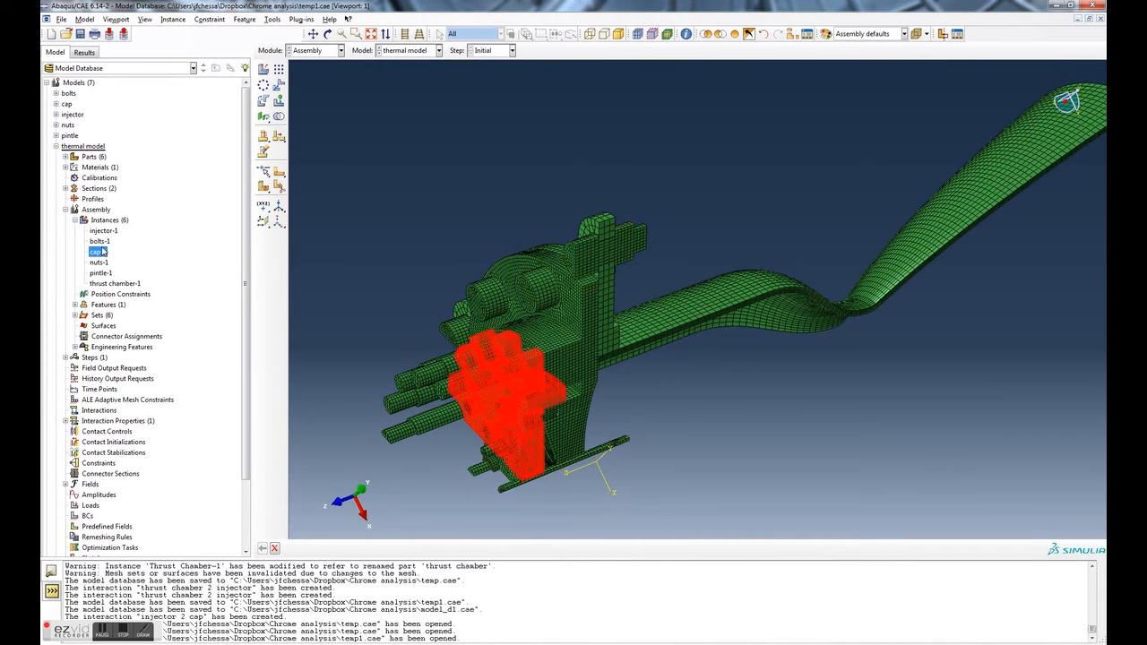
{"action": "left_click", "coordinate": [102, 229]}
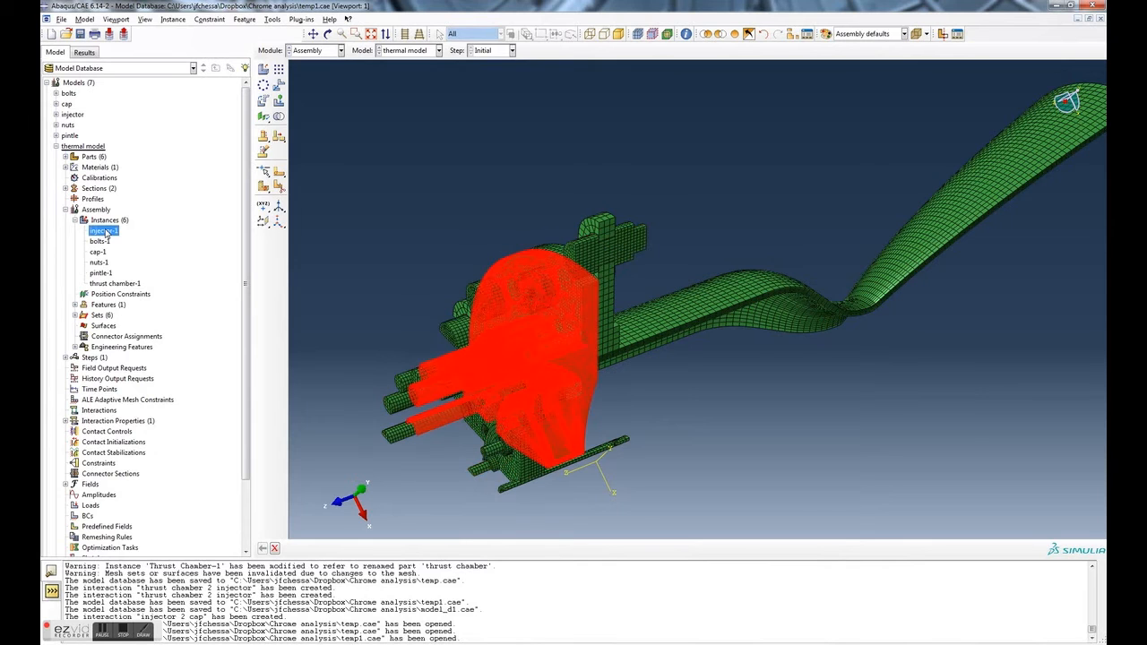
{"action": "left_click", "coordinate": [96, 240]}
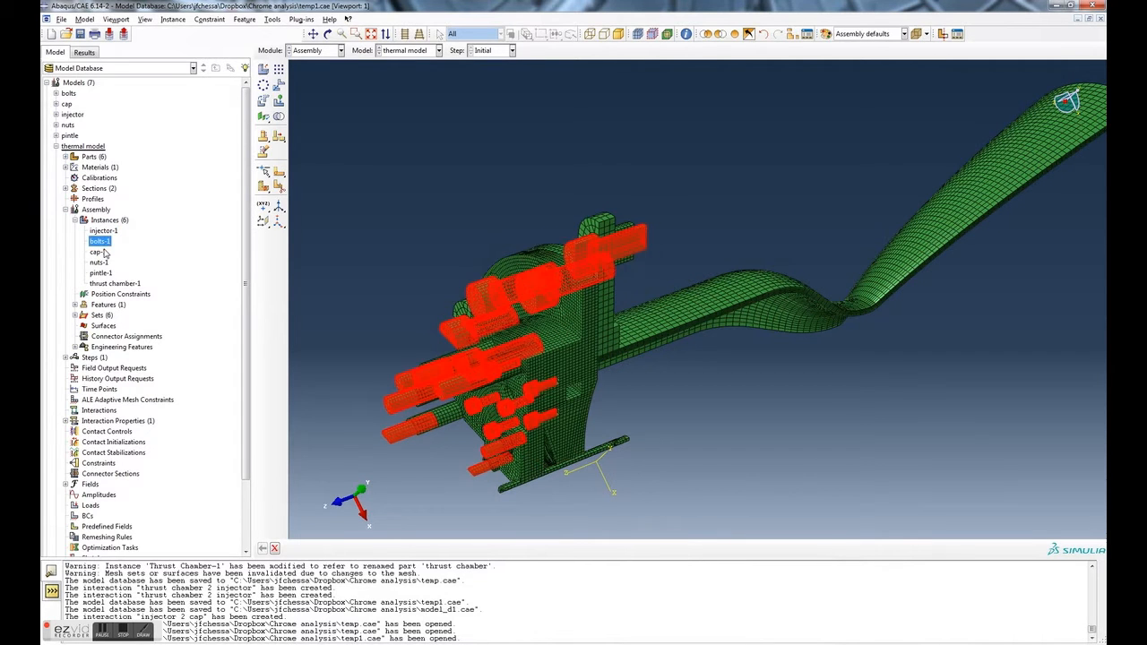
{"action": "left_click", "coordinate": [99, 273]}
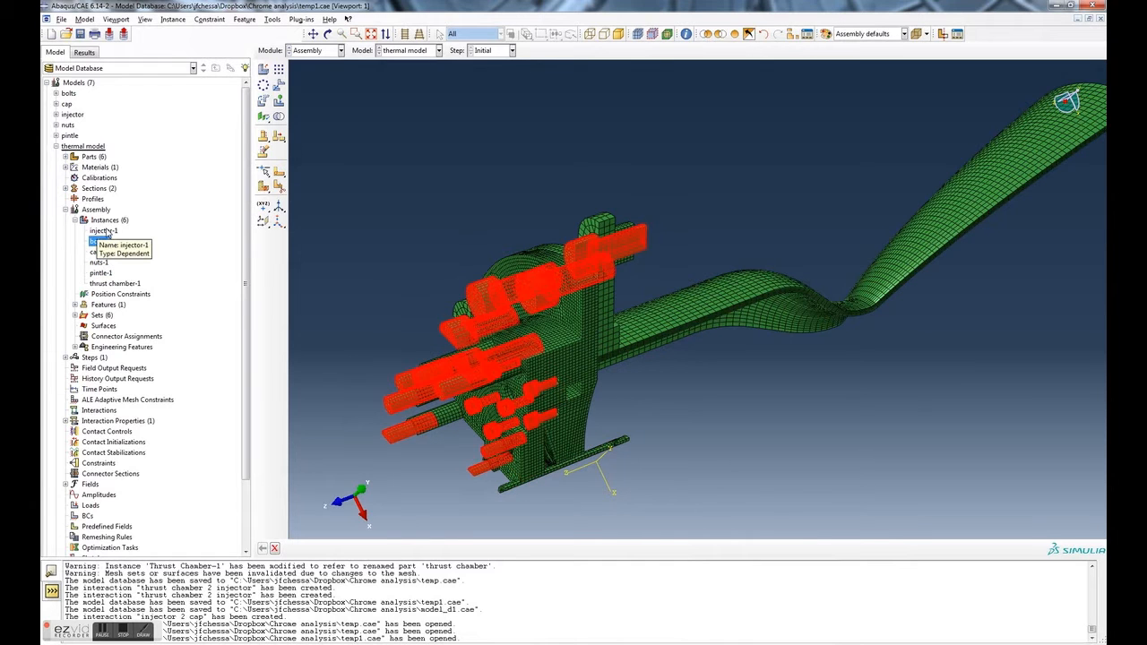
{"action": "left_click", "coordinate": [101, 229]}
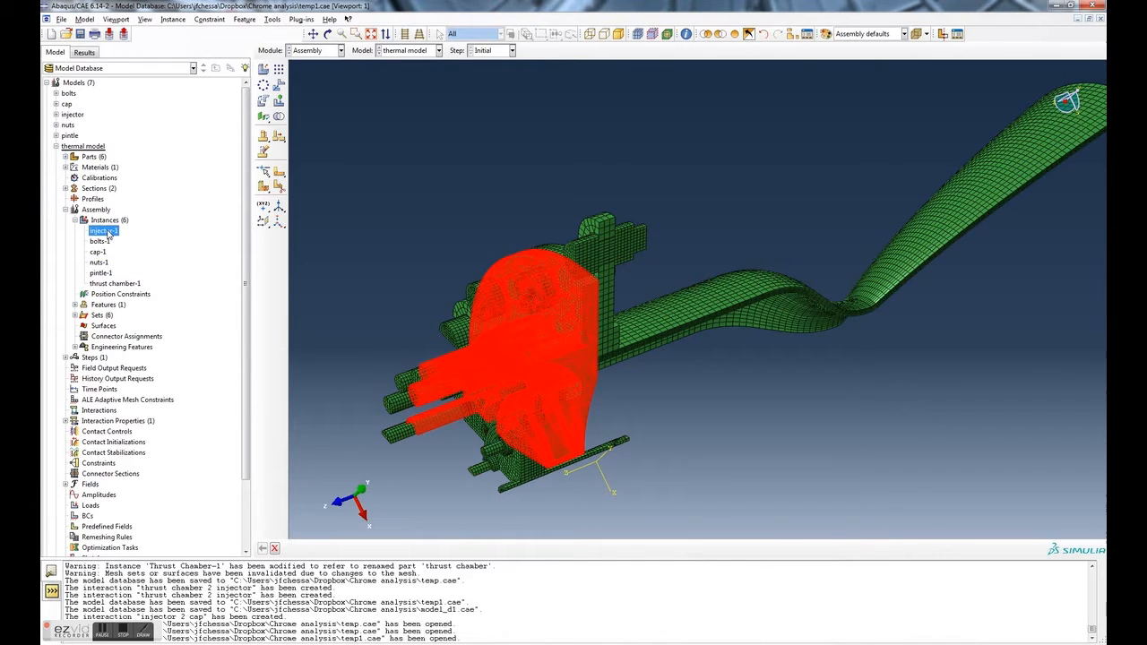
{"action": "mouse_move", "coordinate": [175, 237]}
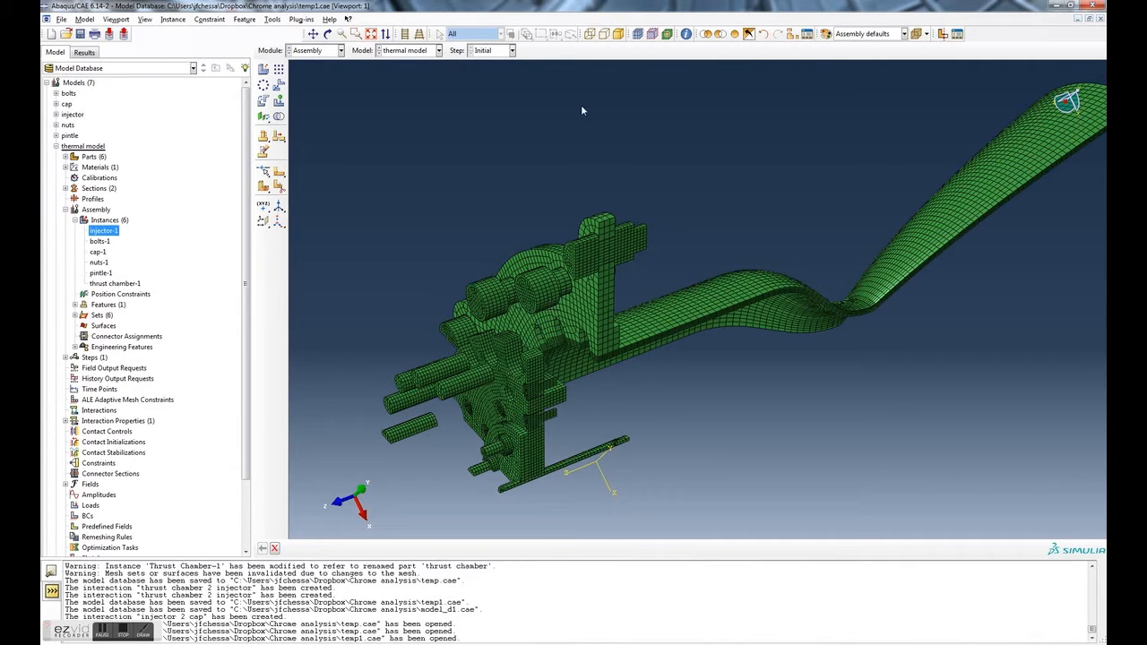
{"action": "mouse_move", "coordinate": [738, 33]}
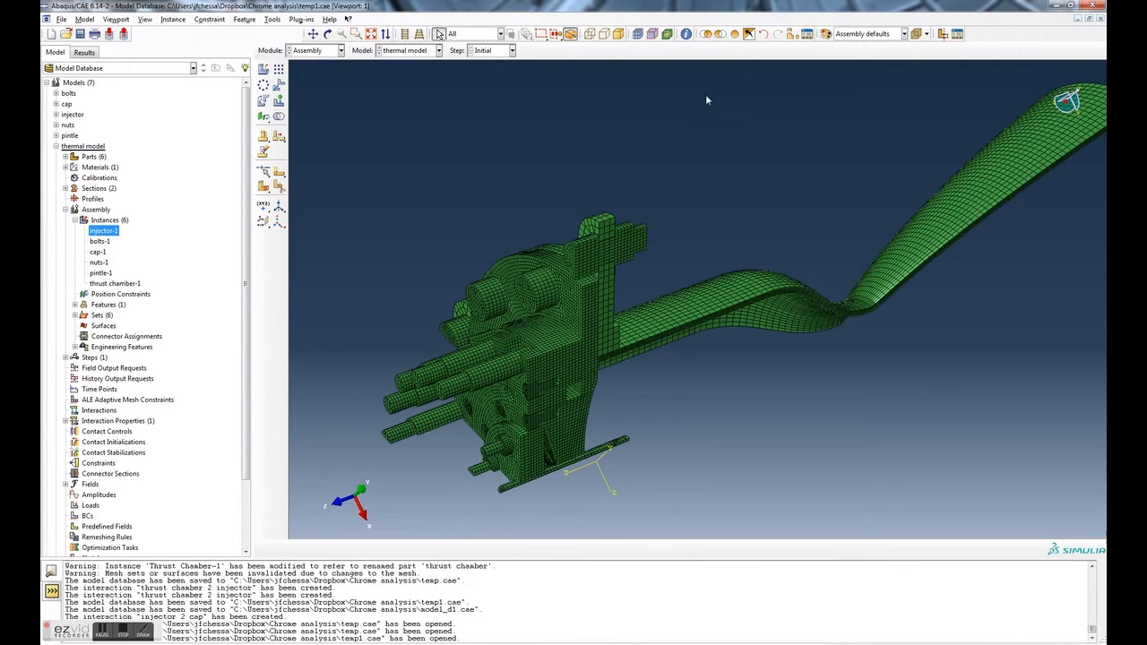
{"action": "mouse_move", "coordinate": [412, 247]}
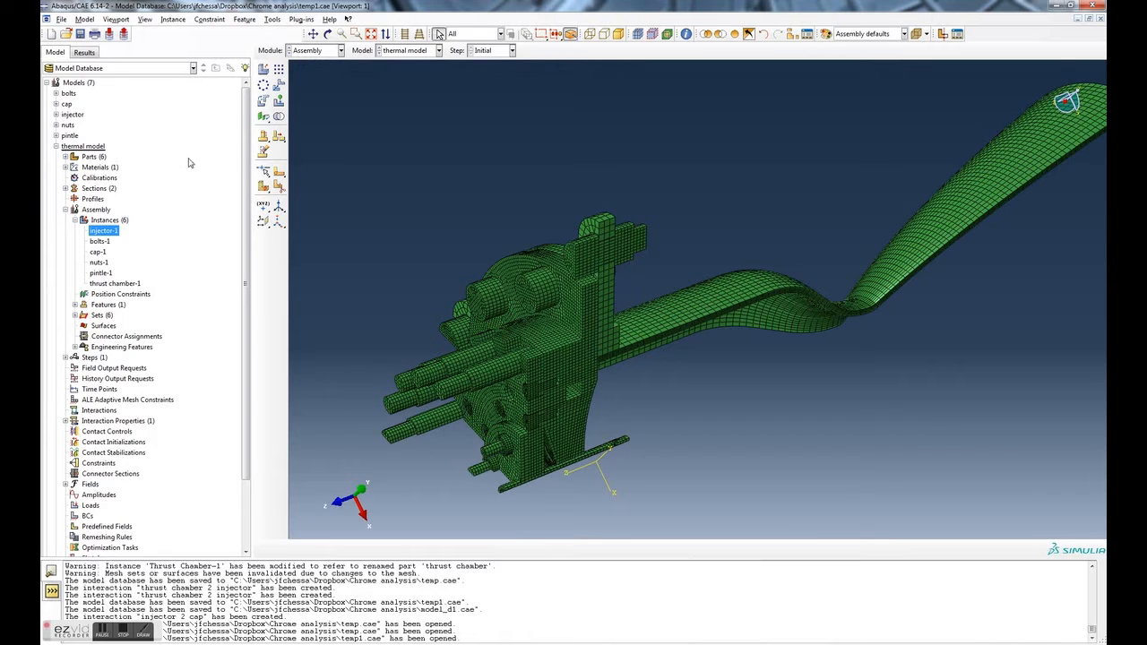
Step: Enter the Interaction module and dismiss the empty Interaction Manager
{"action": "left_click", "coordinate": [337, 50]}
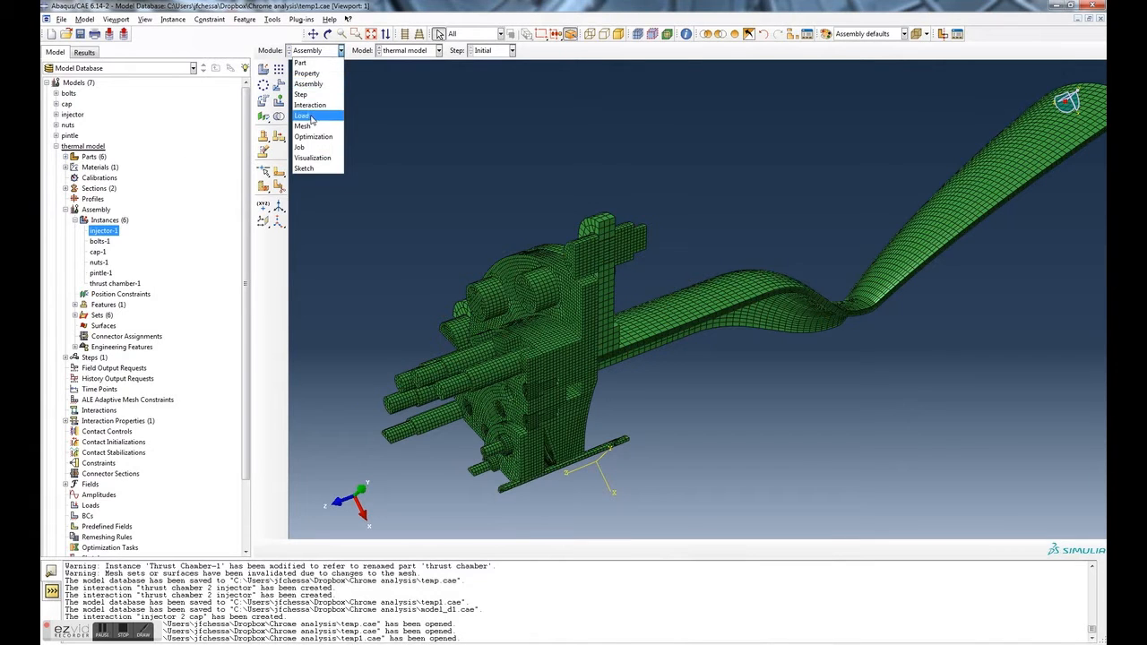
{"action": "mouse_move", "coordinate": [308, 84]}
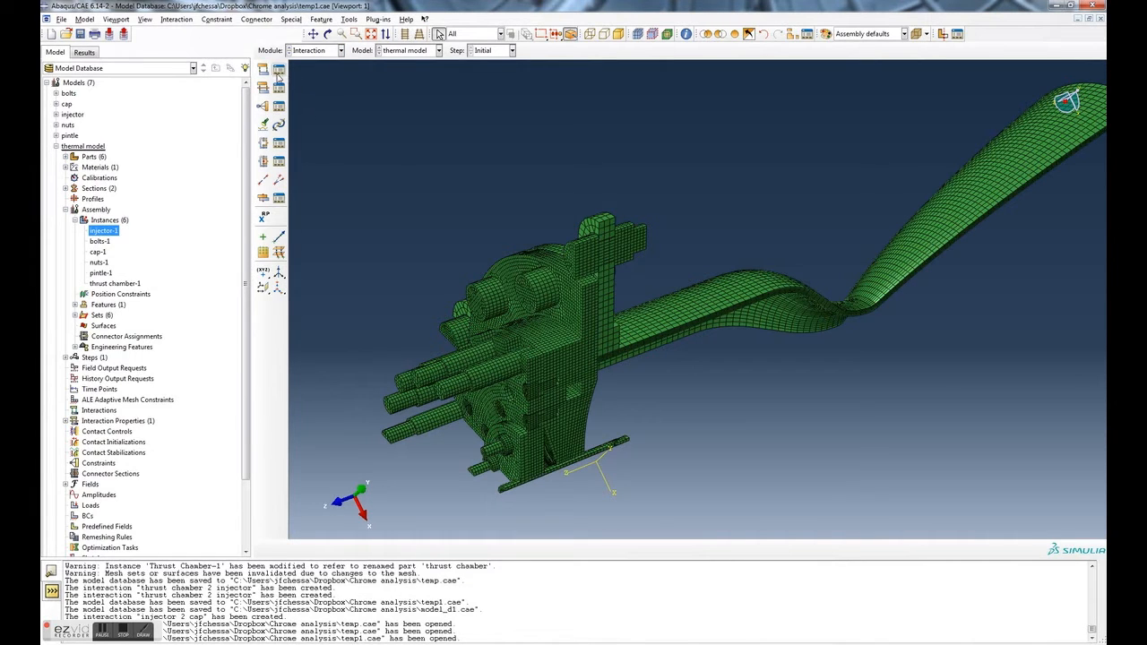
{"action": "mouse_move", "coordinate": [262, 70]}
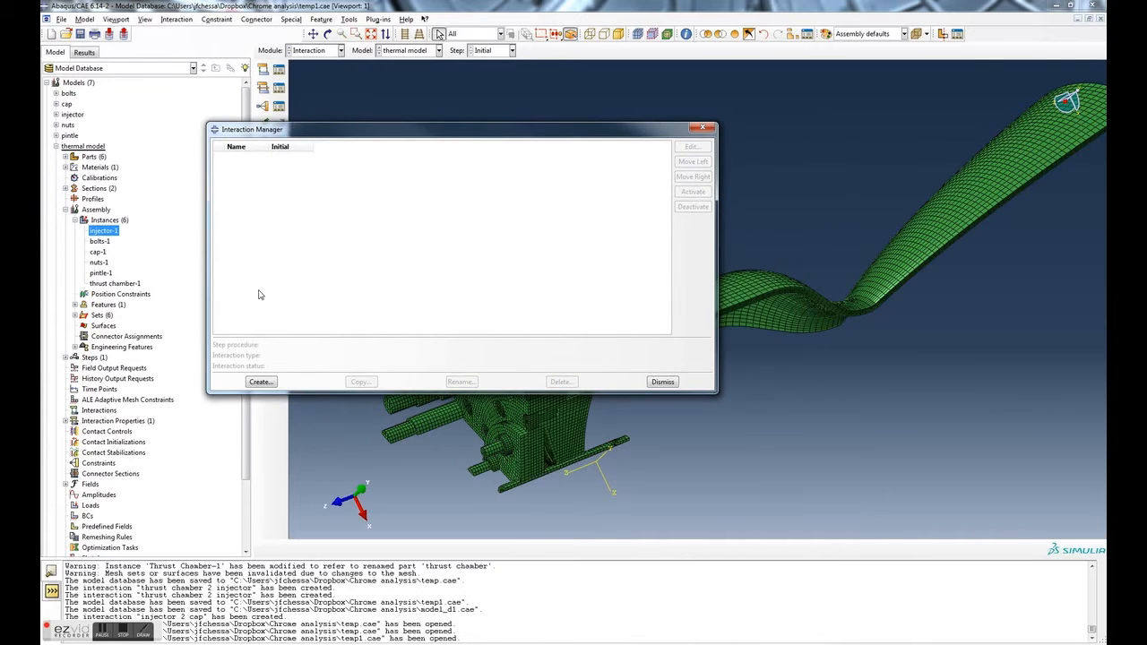
{"action": "mouse_move", "coordinate": [659, 358]}
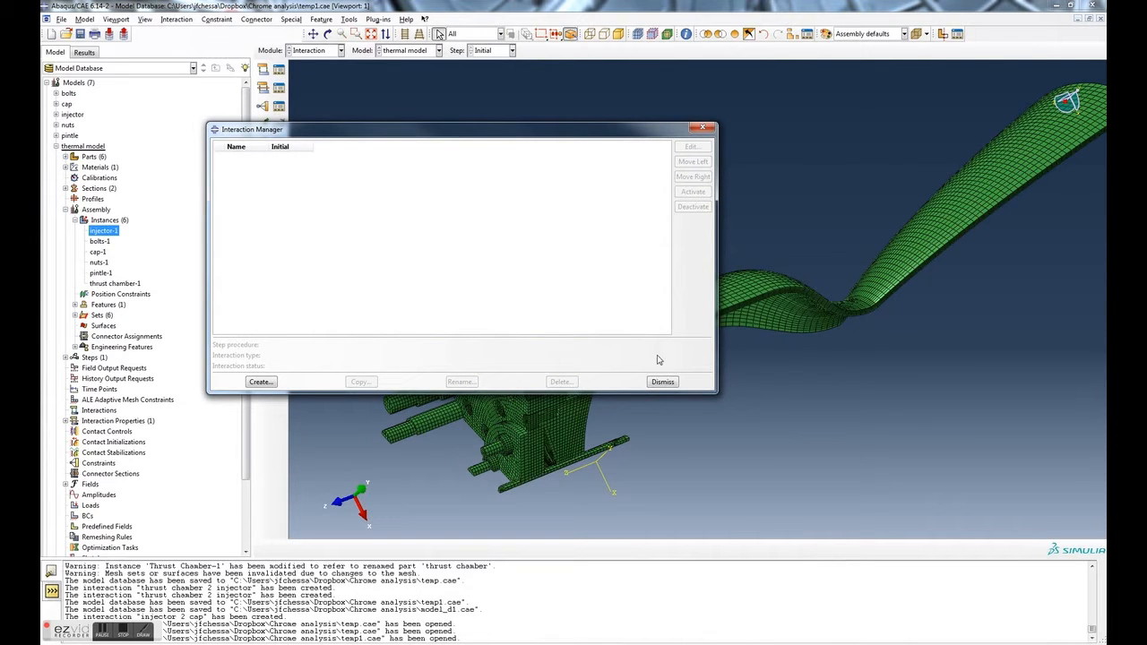
{"action": "left_click", "coordinate": [663, 382]}
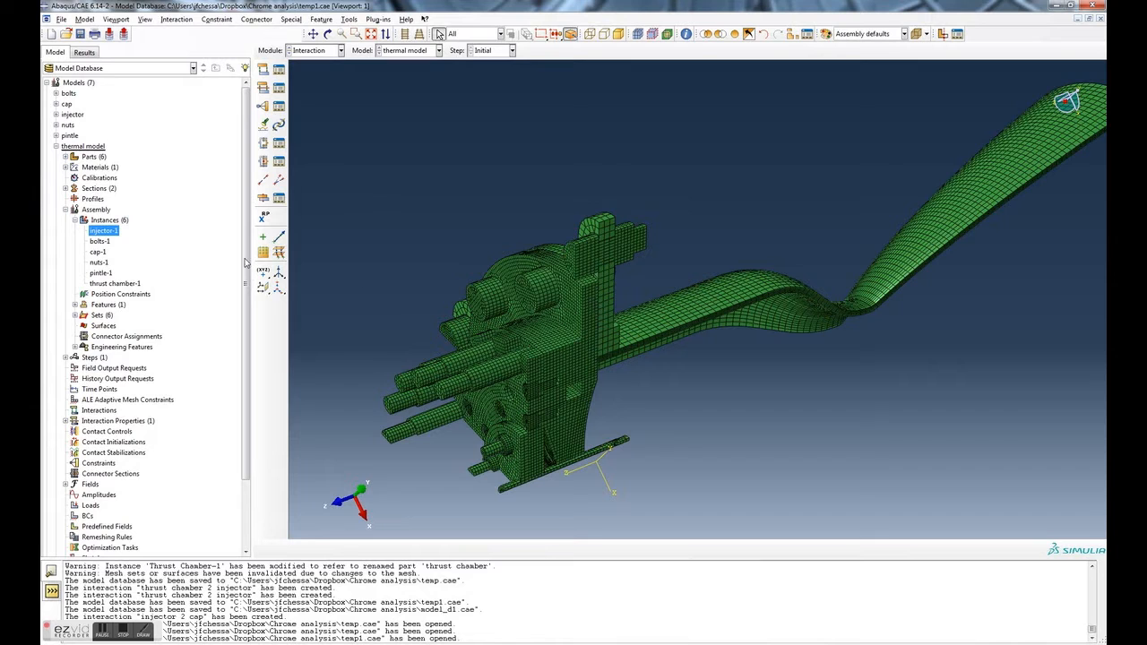
Step: Highlight thrust chamber-1 and injector-1 in the assembly instances, then clear the highlighting
{"action": "left_click", "coordinate": [114, 283]}
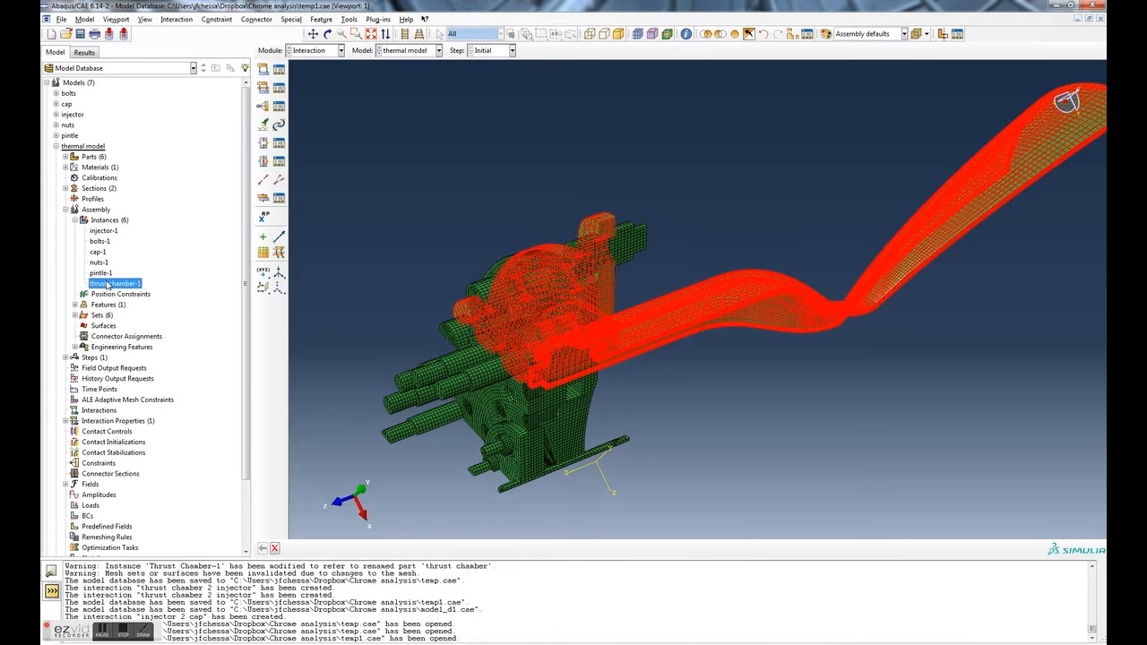
{"action": "left_click", "coordinate": [100, 229]}
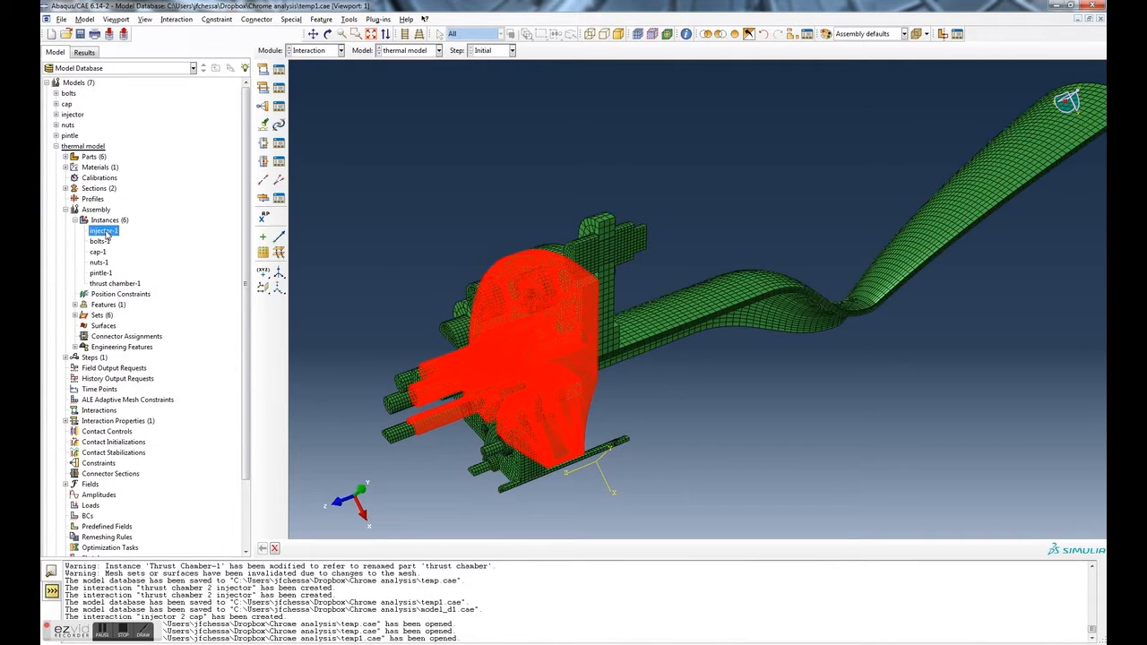
{"action": "left_click", "coordinate": [104, 218]}
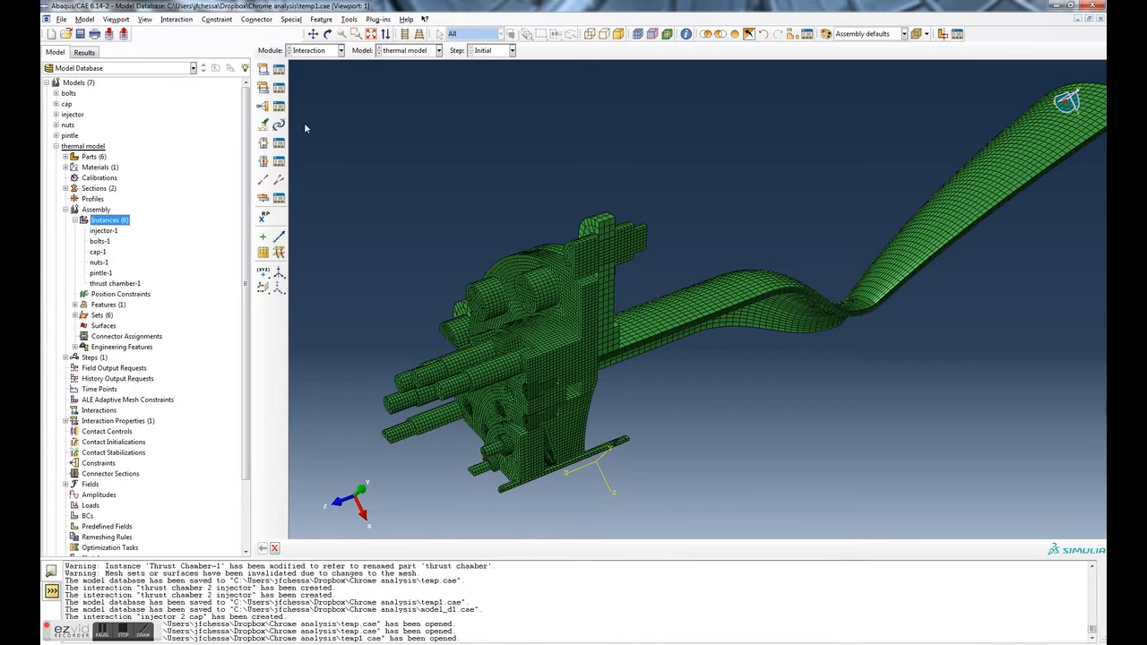
{"action": "mouse_move", "coordinate": [263, 70]}
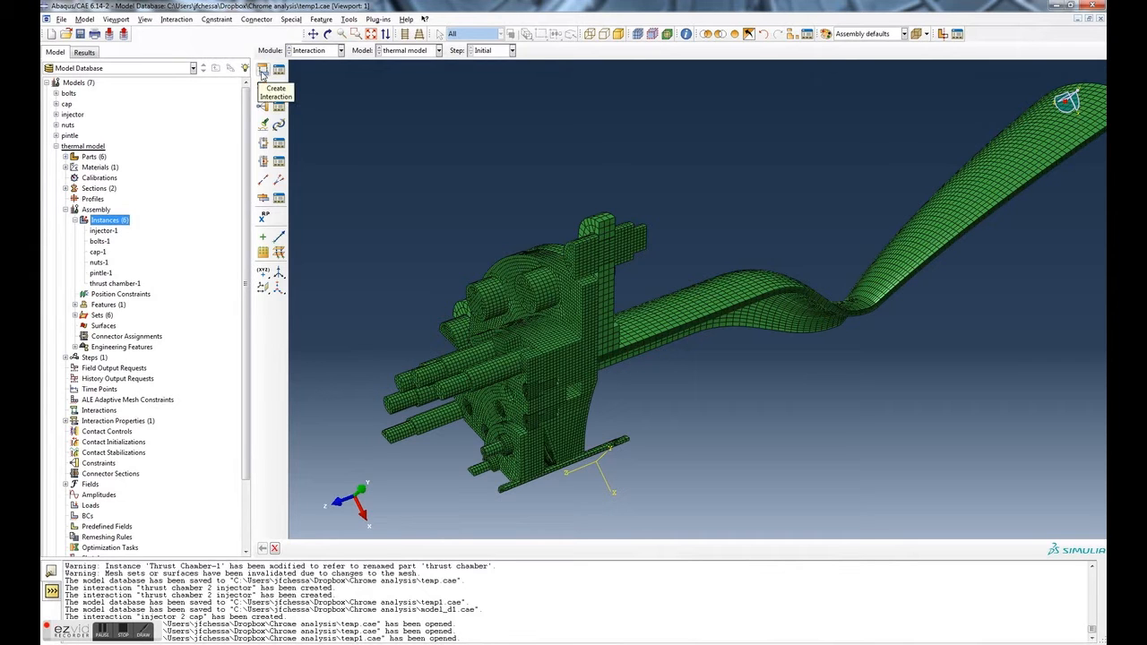
Step: Create an interaction 'thrust chamber 2 injector' of type Surface-to-surface contact (Standard)
{"action": "left_click", "coordinate": [262, 70]}
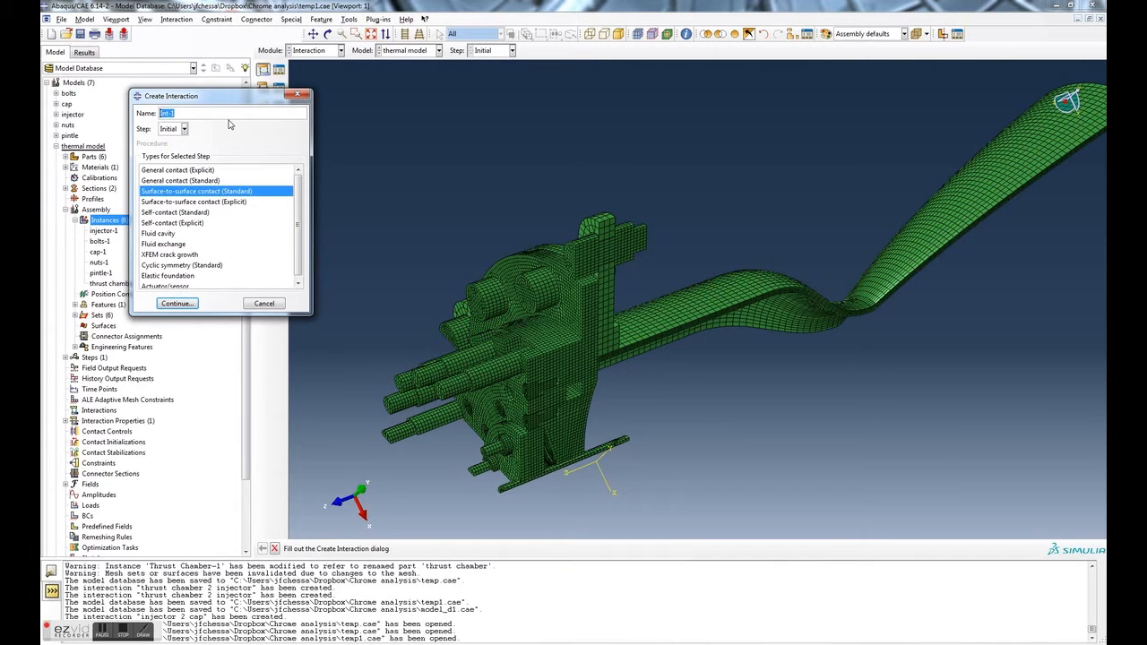
{"action": "type", "text": "thrust chamber 2 injector"}
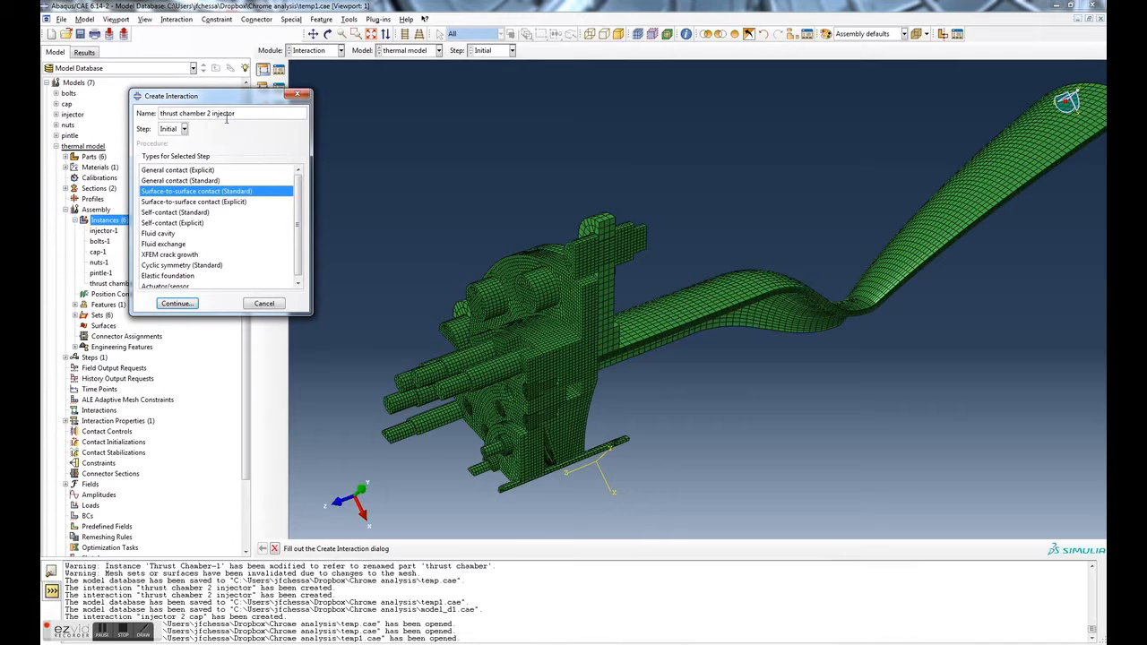
{"action": "left_click", "coordinate": [194, 201]}
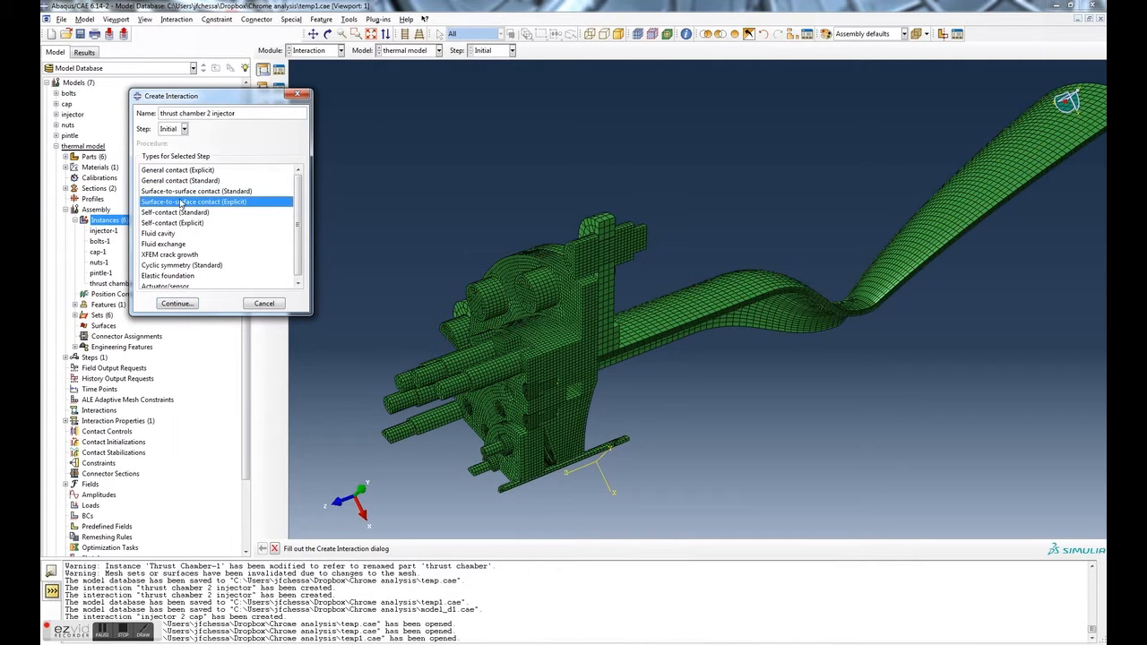
{"action": "left_click", "coordinate": [198, 190]}
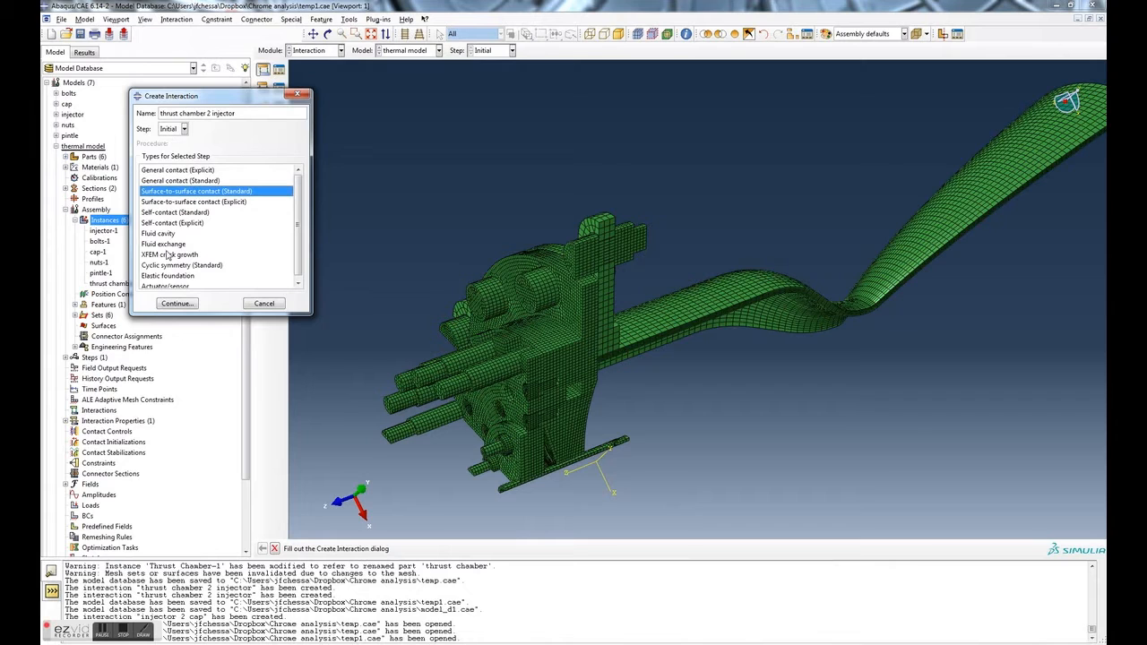
{"action": "left_click", "coordinate": [176, 303]}
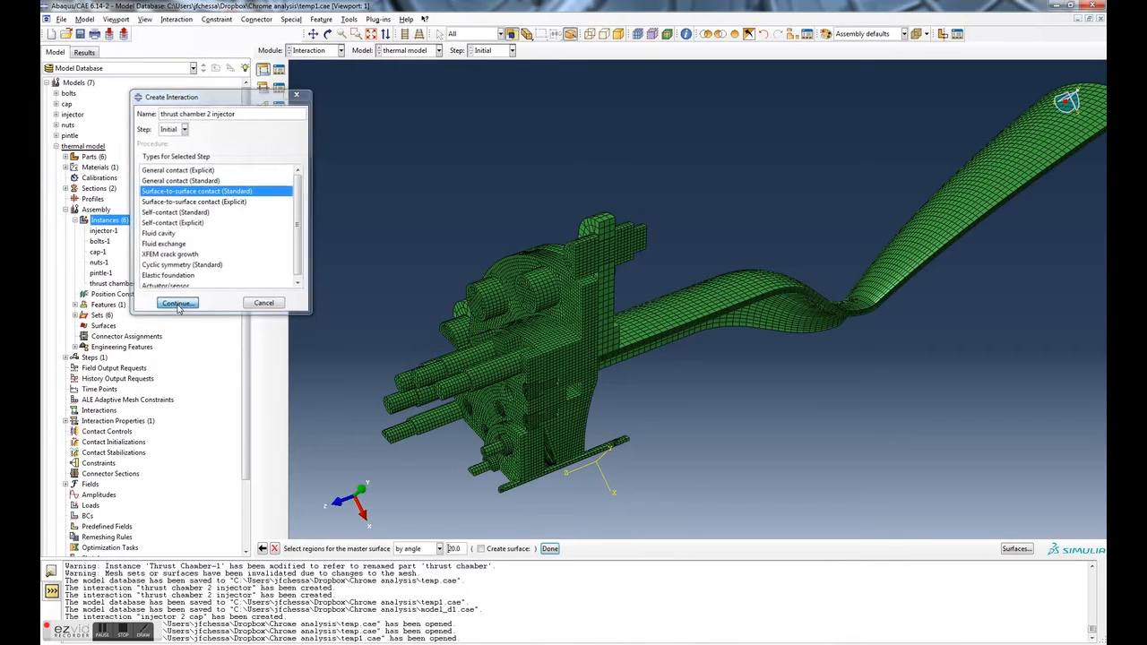
Step: Select the connected thrust chamber contact faces by angle as the master surface
{"action": "left_click", "coordinate": [176, 301]}
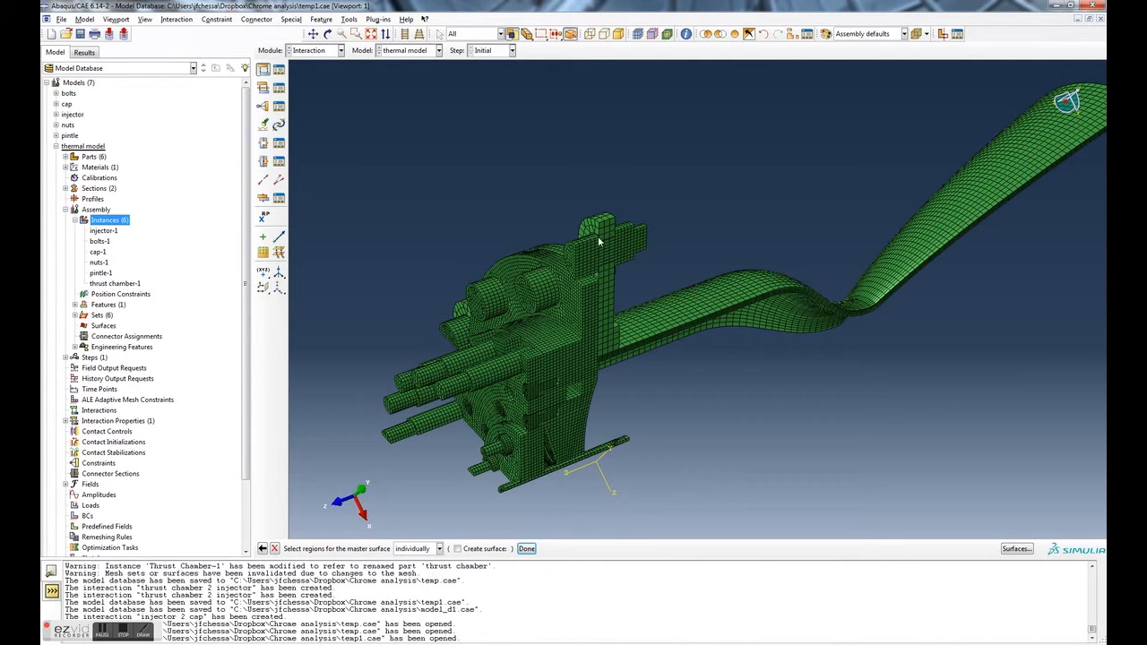
{"action": "mouse_move", "coordinate": [592, 229]}
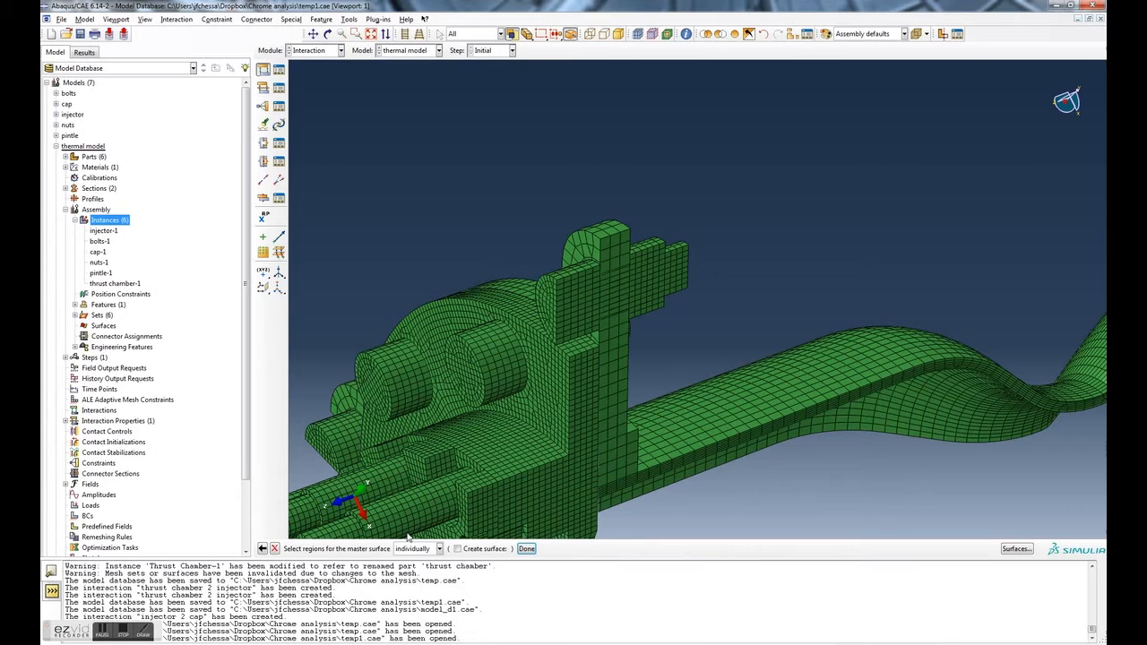
{"action": "mouse_move", "coordinate": [398, 491]}
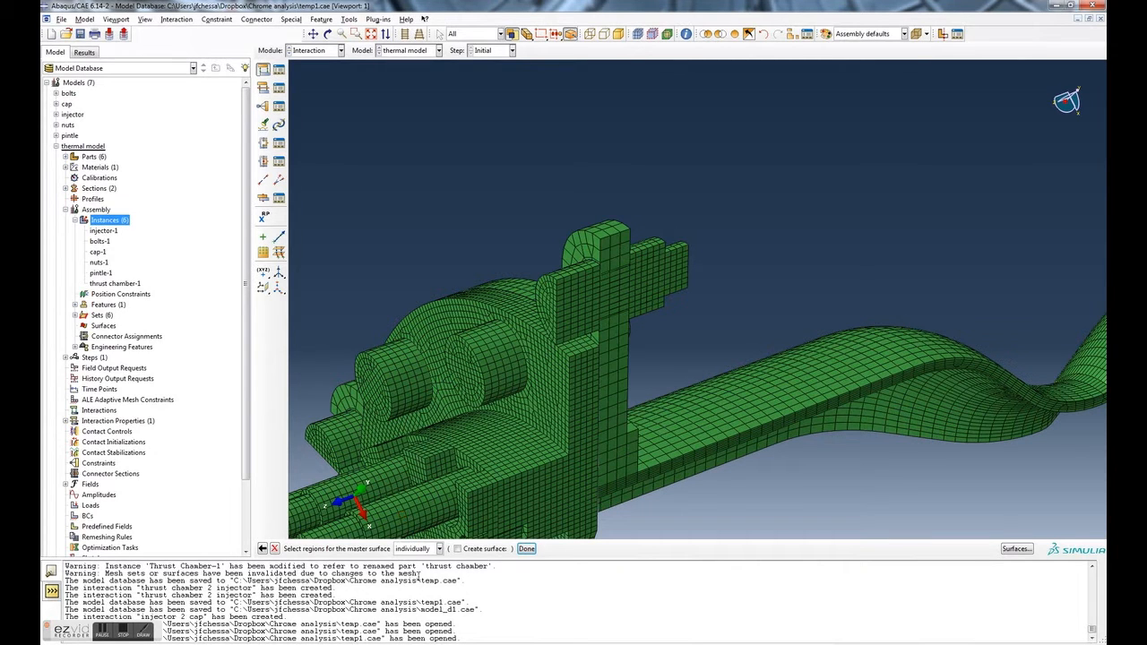
{"action": "left_click", "coordinate": [427, 548]}
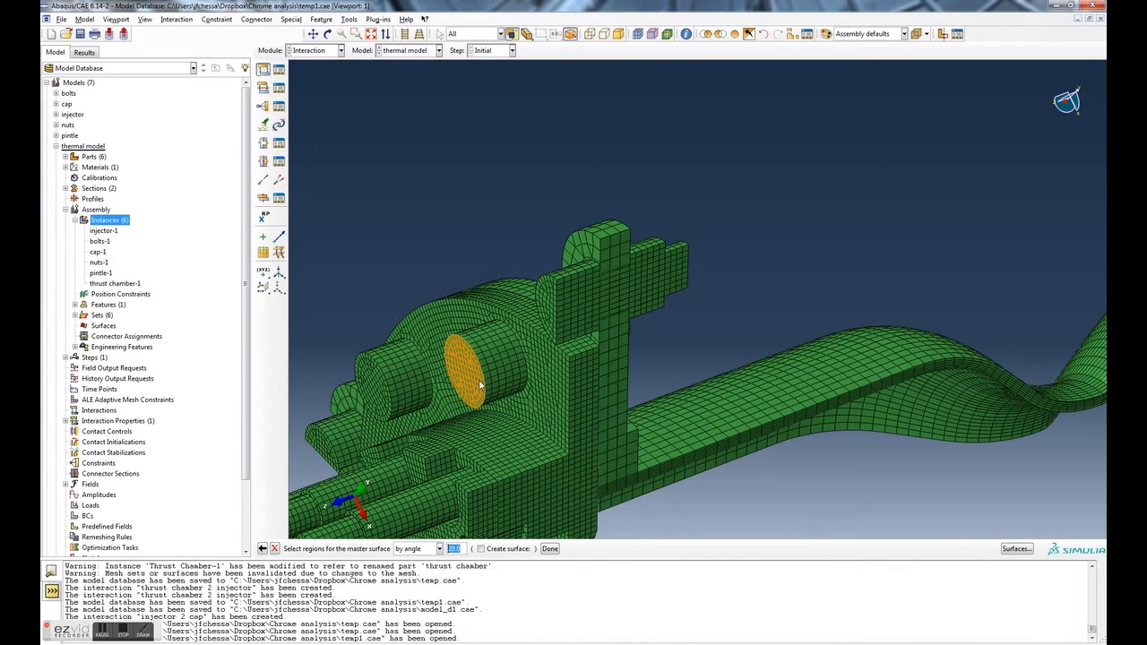
{"action": "left_click", "coordinate": [481, 383]}
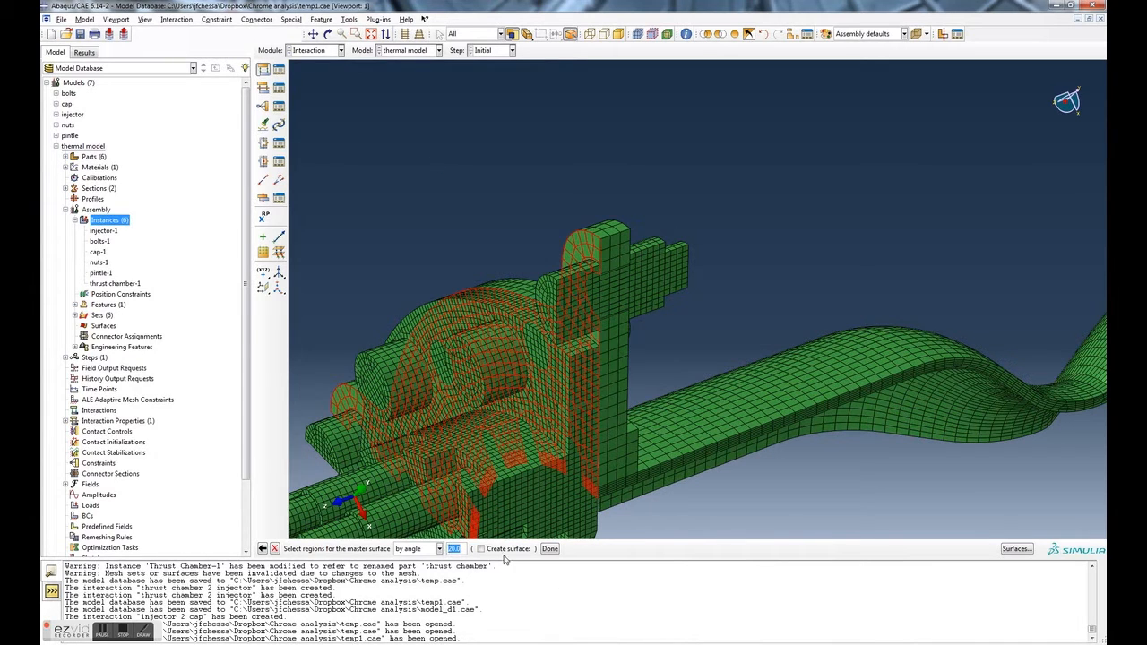
{"action": "left_click", "coordinate": [480, 548]}
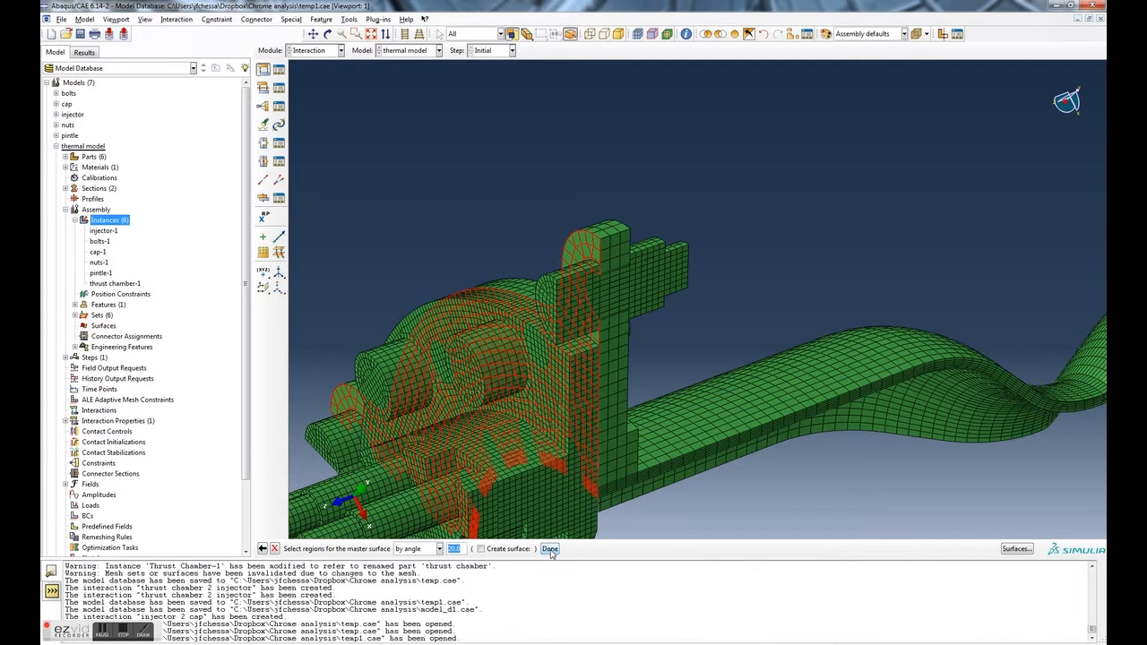
{"action": "left_click", "coordinate": [556, 548]}
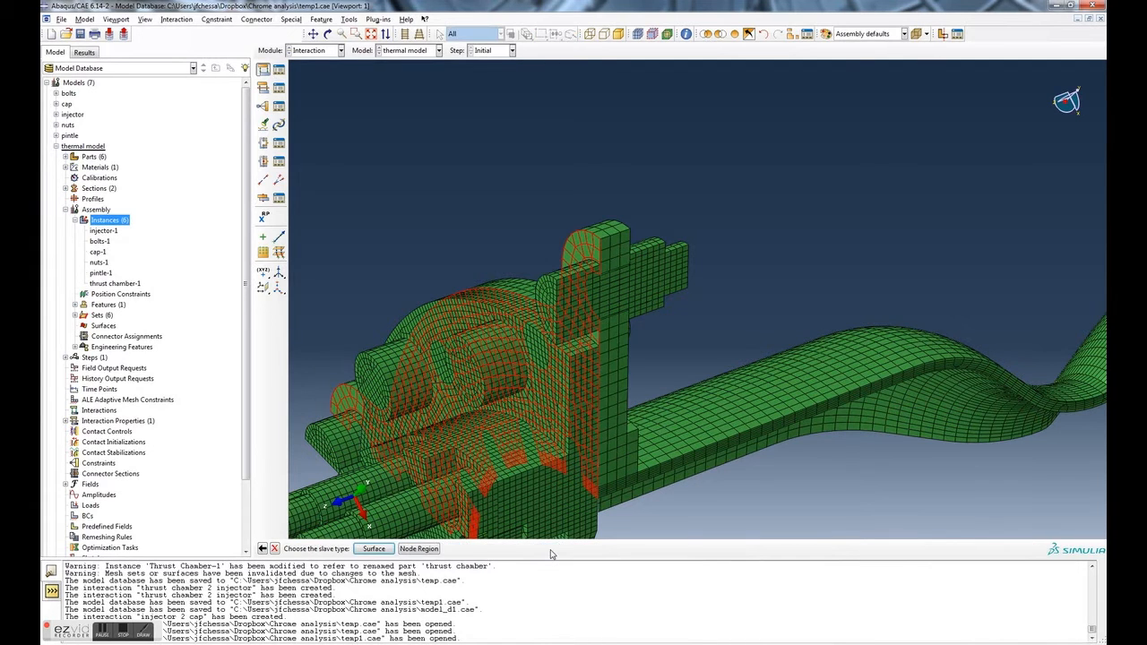
{"action": "mouse_move", "coordinate": [559, 144]}
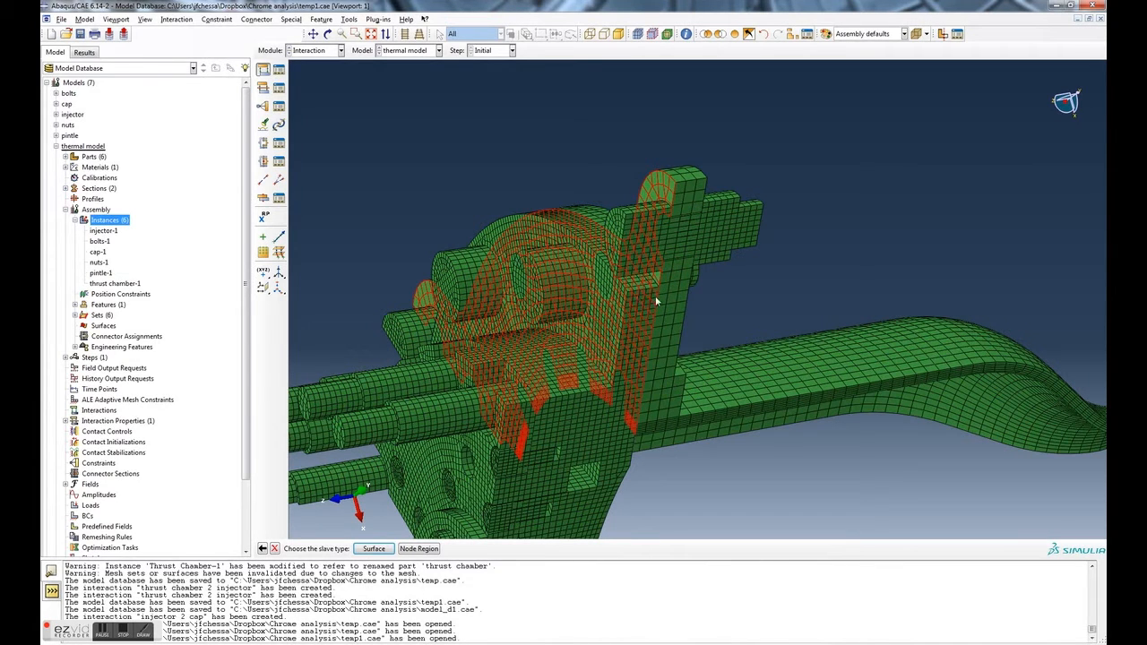
{"action": "mouse_move", "coordinate": [355, 246]}
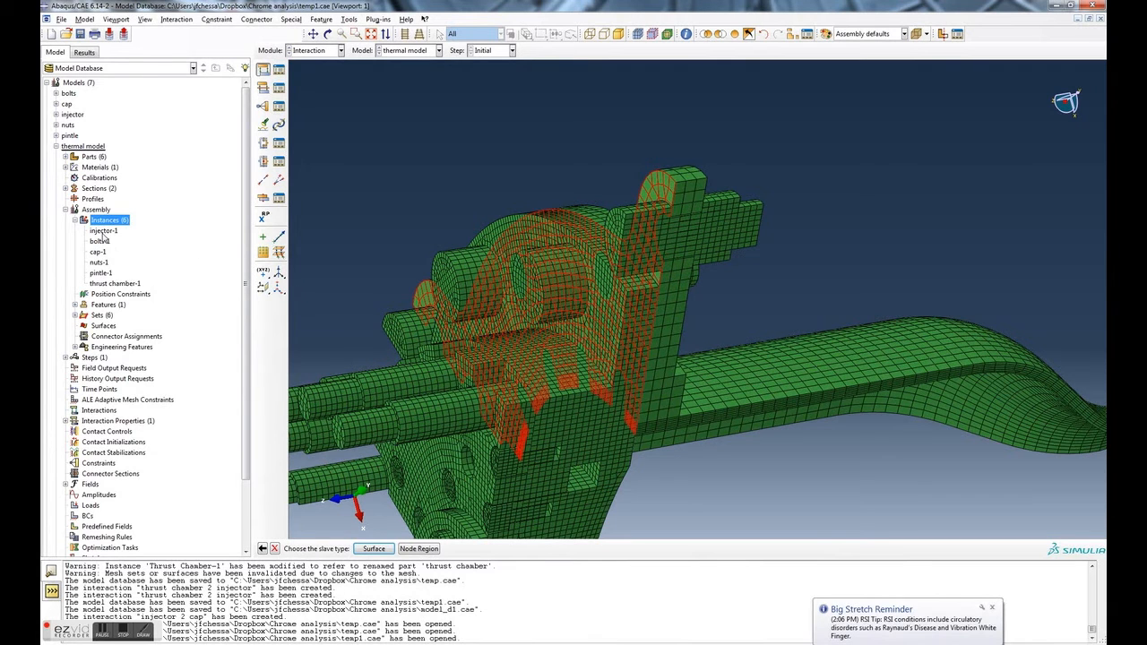
Step: Highlight the injector-1 instance so it shows on its own for slave-face picking
{"action": "left_click", "coordinate": [102, 229]}
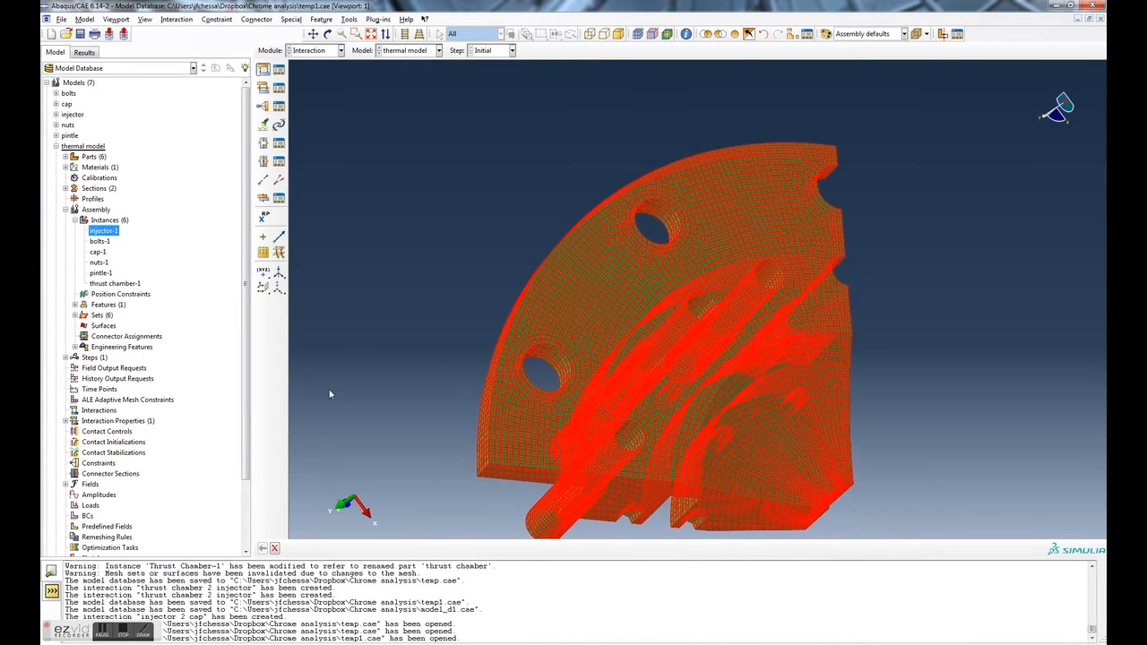
{"action": "mouse_move", "coordinate": [276, 548]}
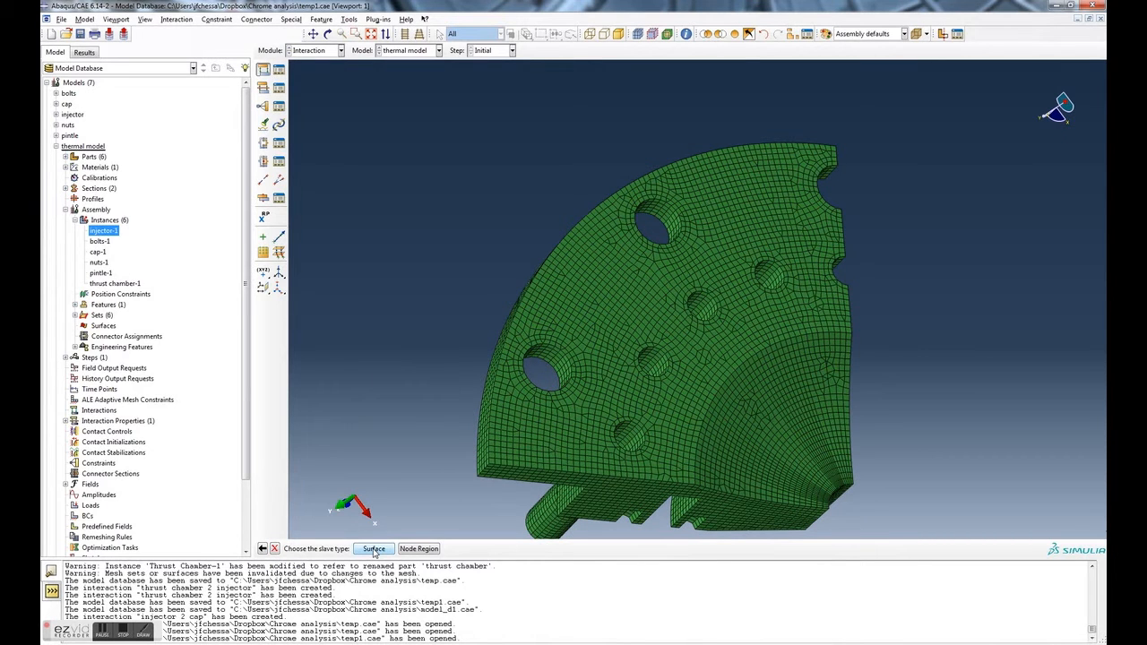
Step: Pick the central injector face regions individually as the slave surface and finish the selection
{"action": "left_click", "coordinate": [373, 548]}
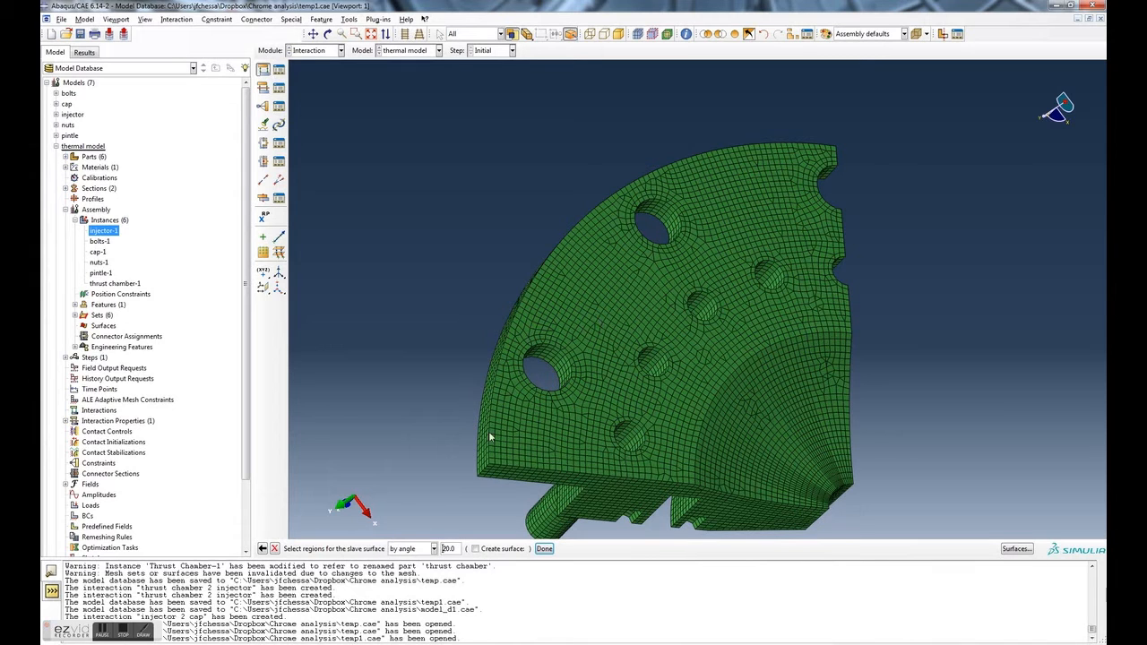
{"action": "mouse_move", "coordinate": [598, 409]}
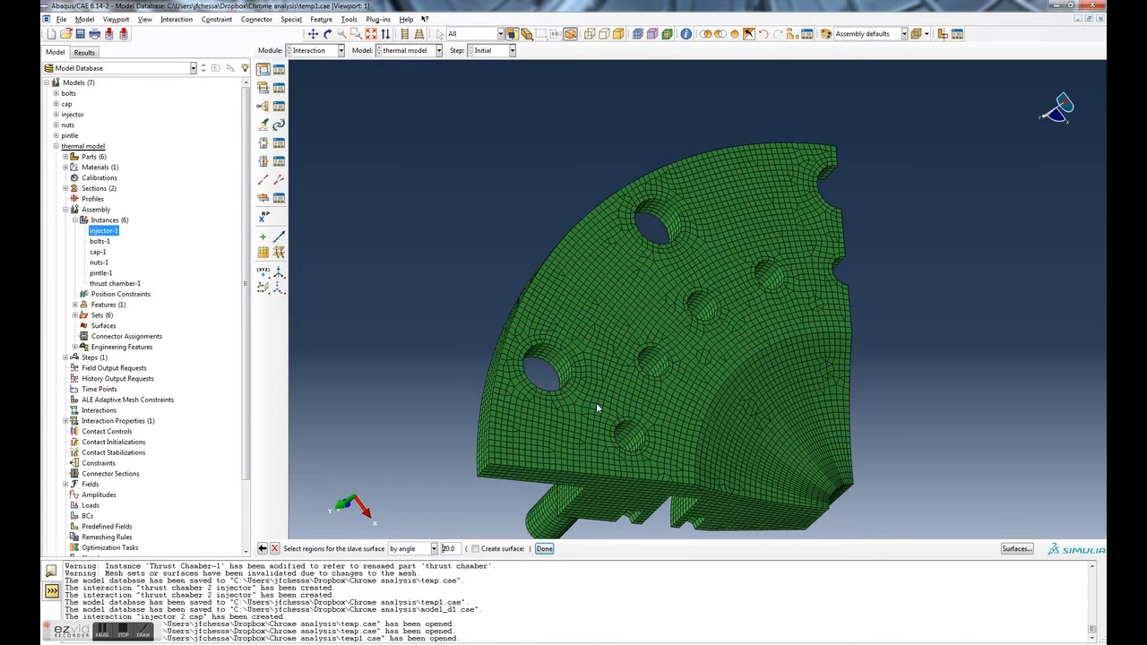
{"action": "left_click", "coordinate": [444, 548]}
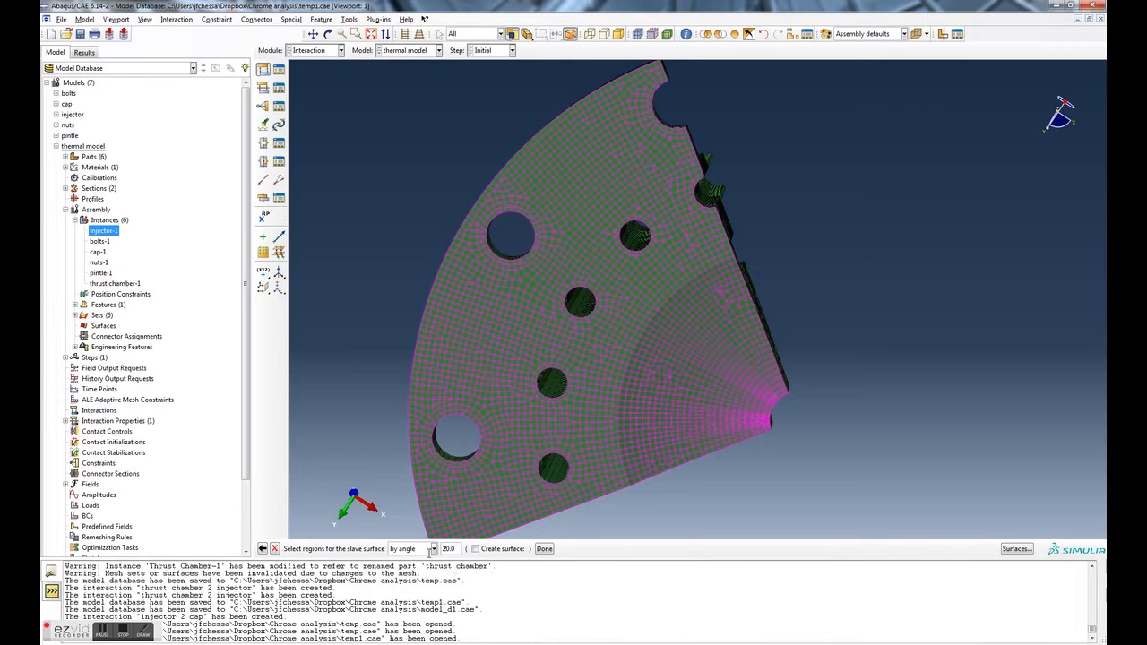
{"action": "left_click", "coordinate": [434, 549]}
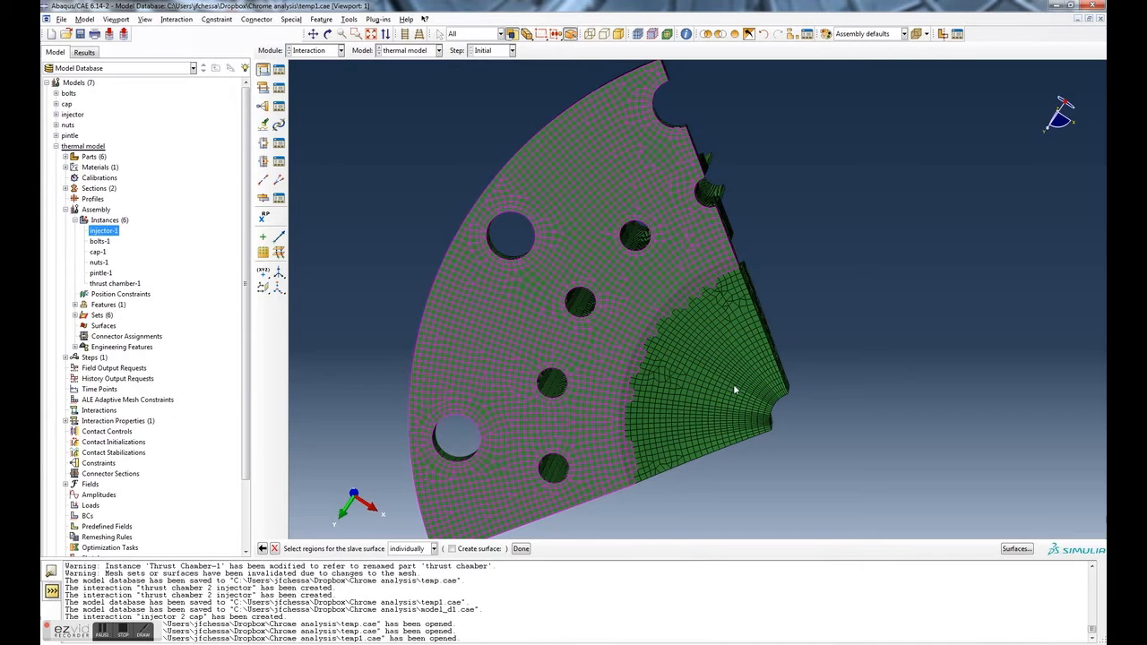
{"action": "left_click", "coordinate": [529, 548]}
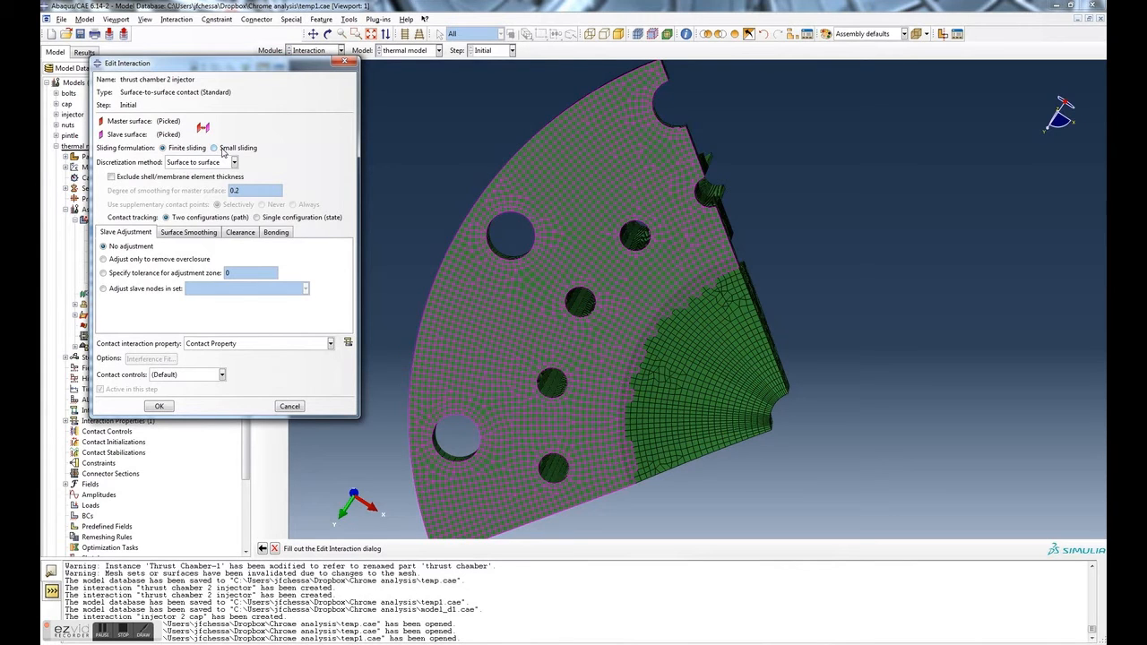
Step: Set the contact's sliding formulation to Small sliding and accept the interaction
{"action": "left_click", "coordinate": [215, 147]}
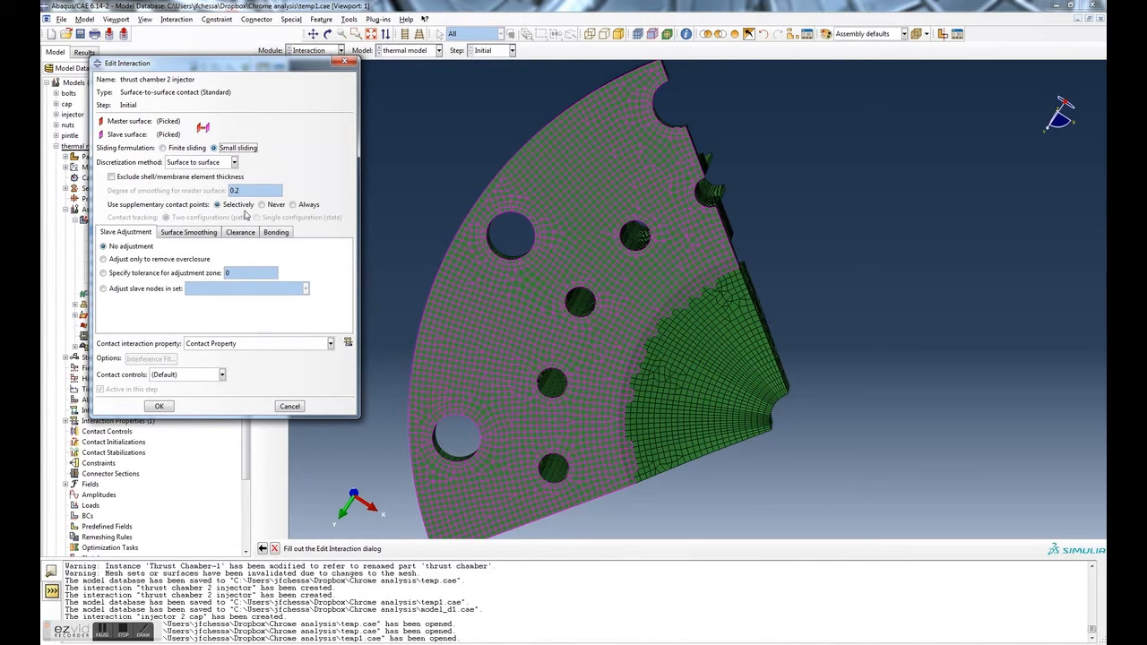
{"action": "left_click", "coordinate": [335, 344]}
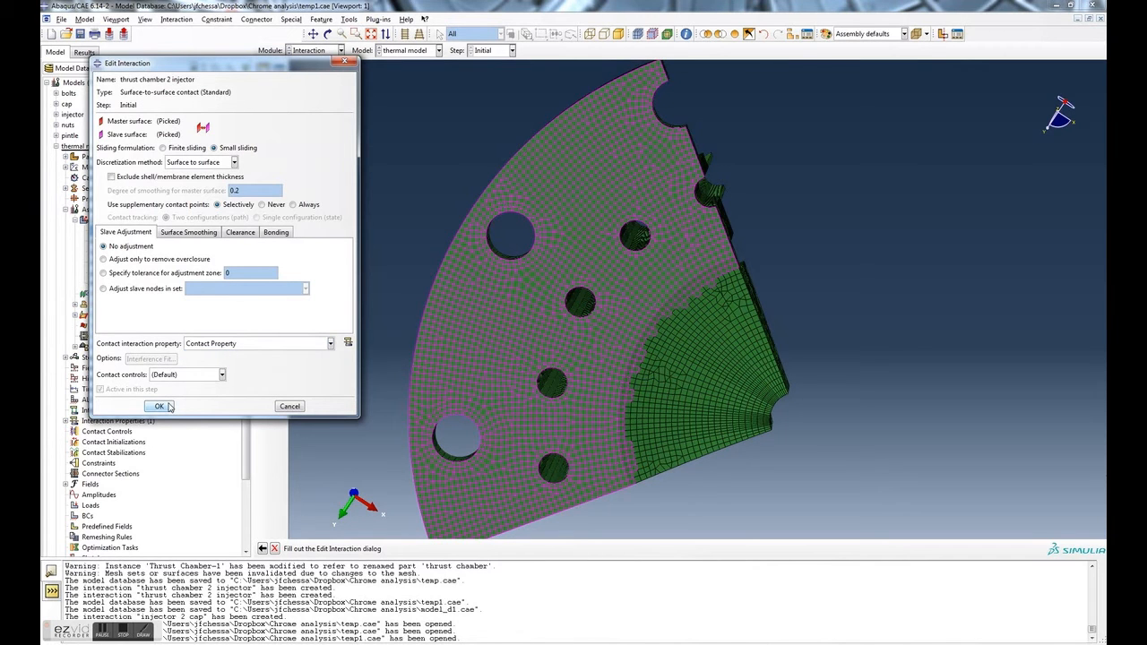
{"action": "mouse_move", "coordinate": [156, 405]}
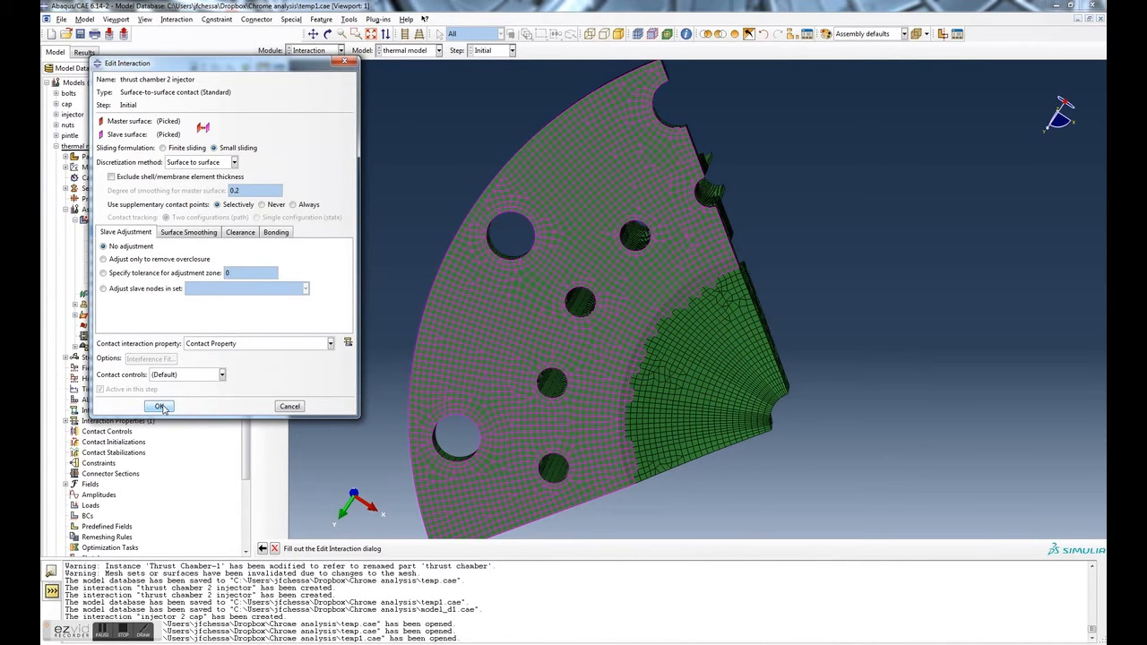
{"action": "left_click", "coordinate": [158, 405]}
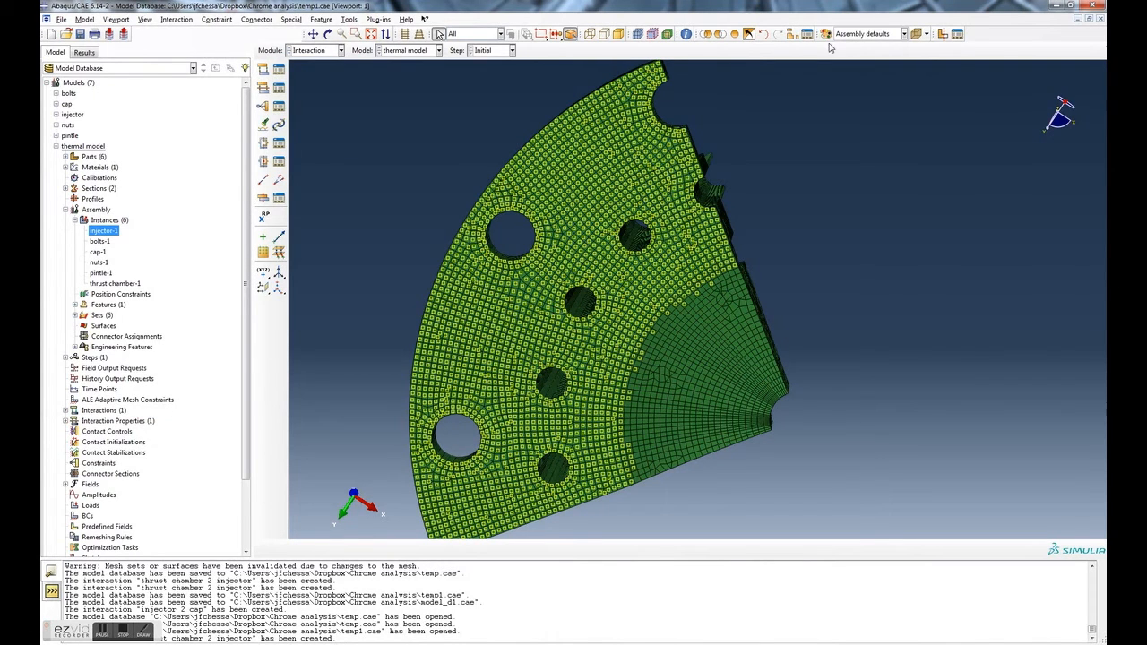
{"action": "mouse_move", "coordinate": [850, 57]}
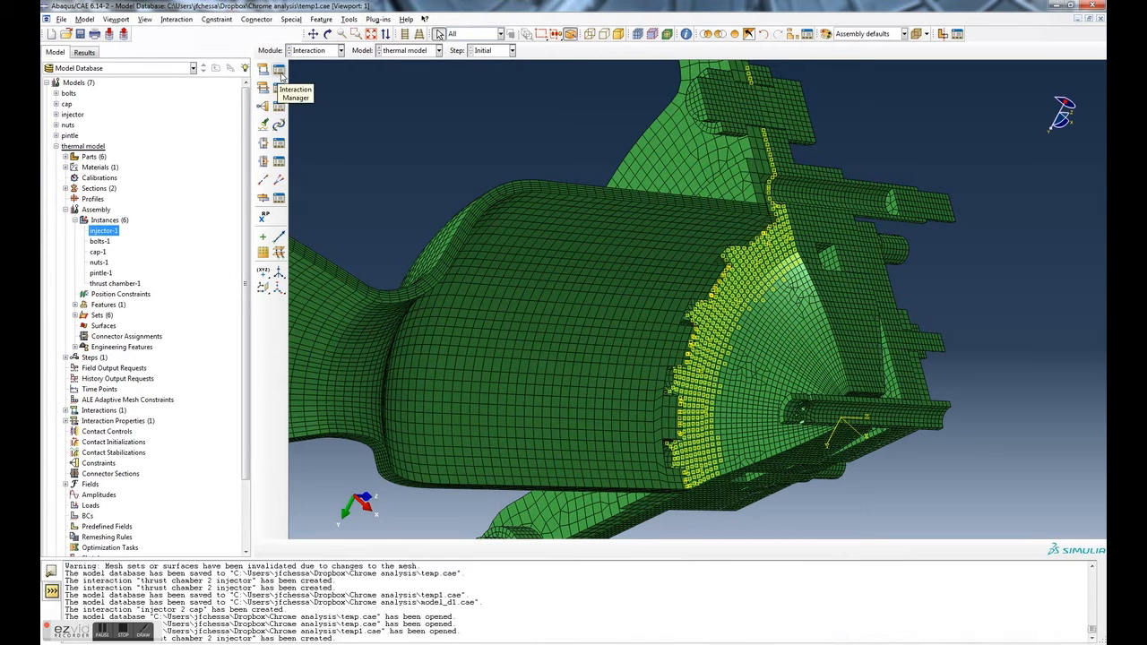
Step: Show the Interaction Manager listing the thrust chamber 2 injector contact
{"action": "left_click", "coordinate": [280, 68]}
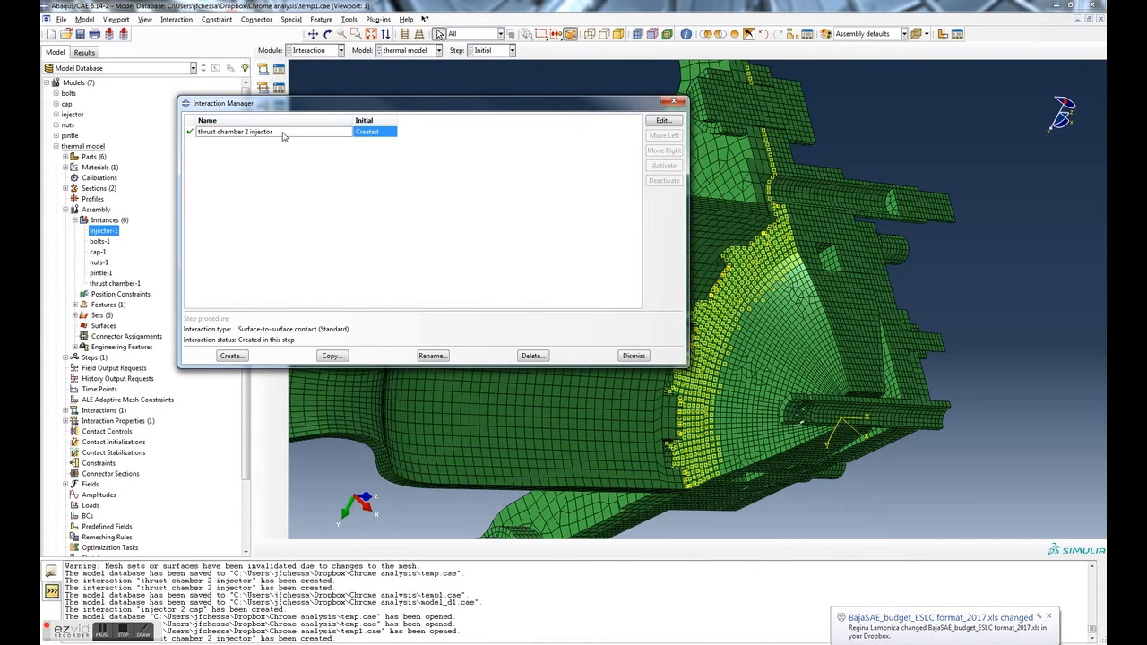
{"action": "mouse_move", "coordinate": [209, 133]}
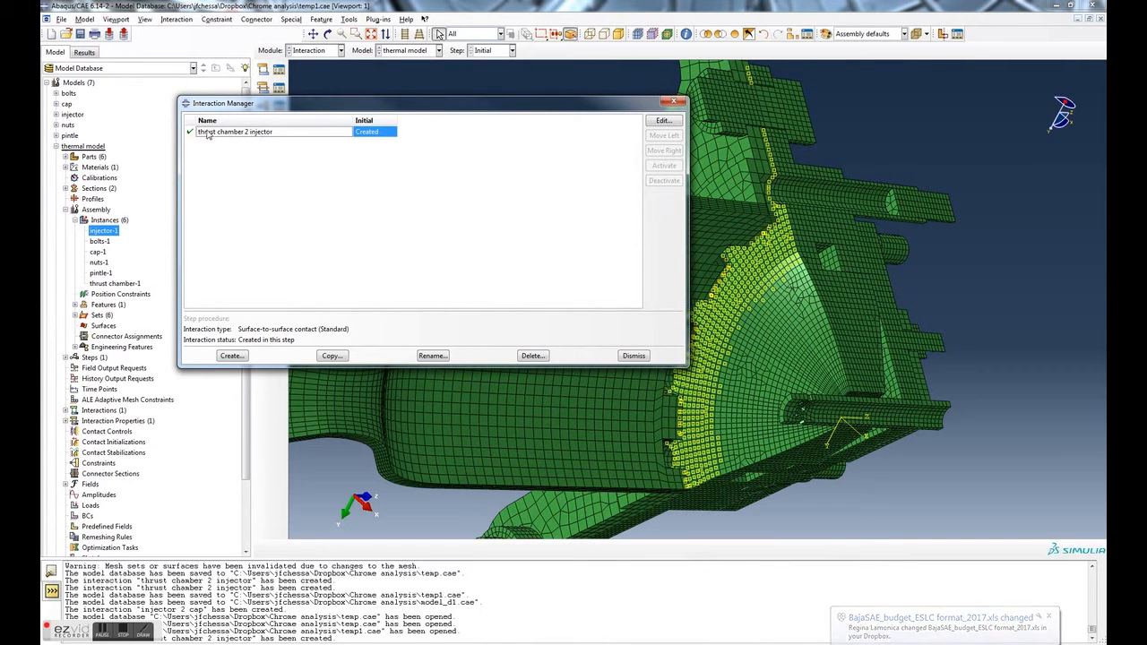
Step: Reopen the thrust chamber 2 injector interaction for editing
{"action": "left_click", "coordinate": [663, 120]}
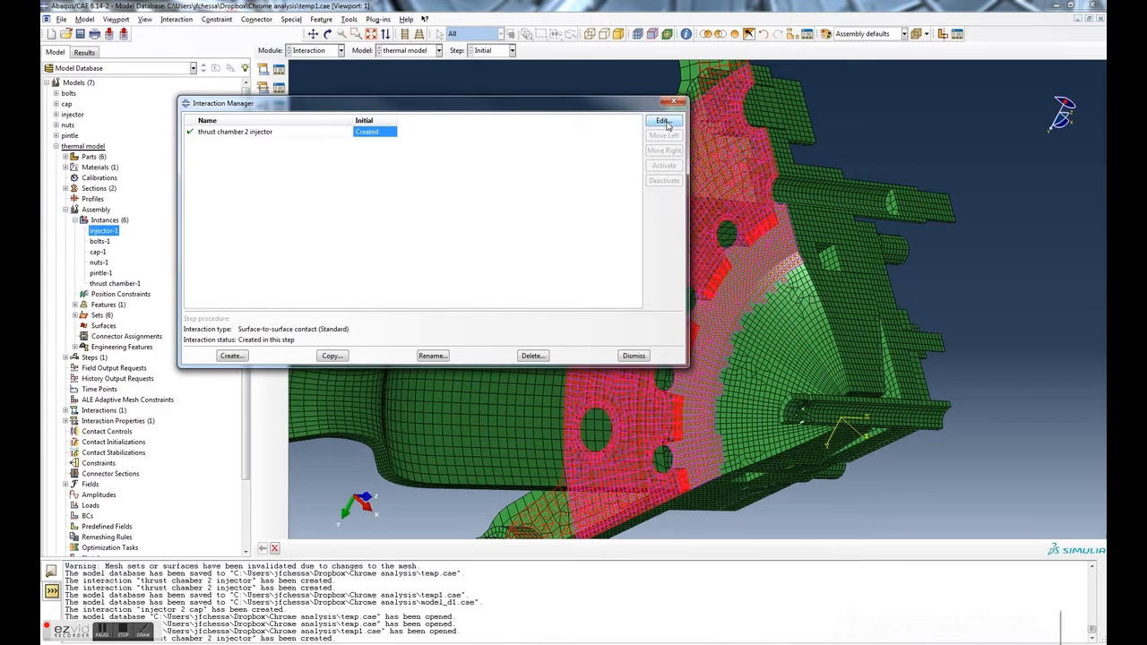
{"action": "left_click", "coordinate": [663, 121]}
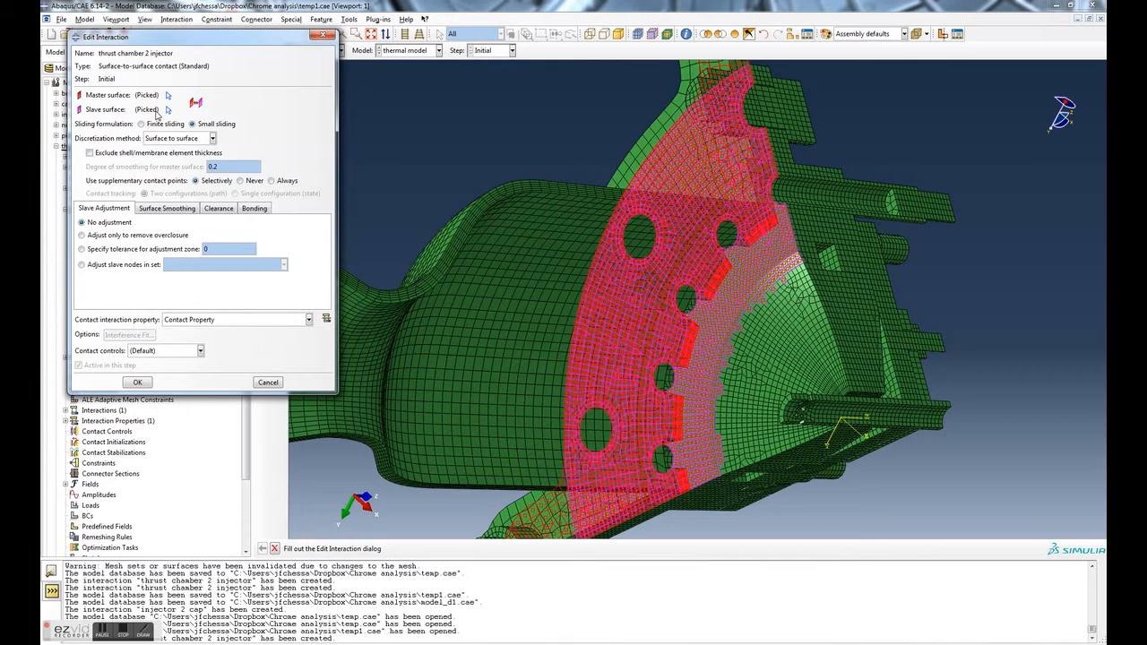
{"action": "mouse_move", "coordinate": [727, 308]}
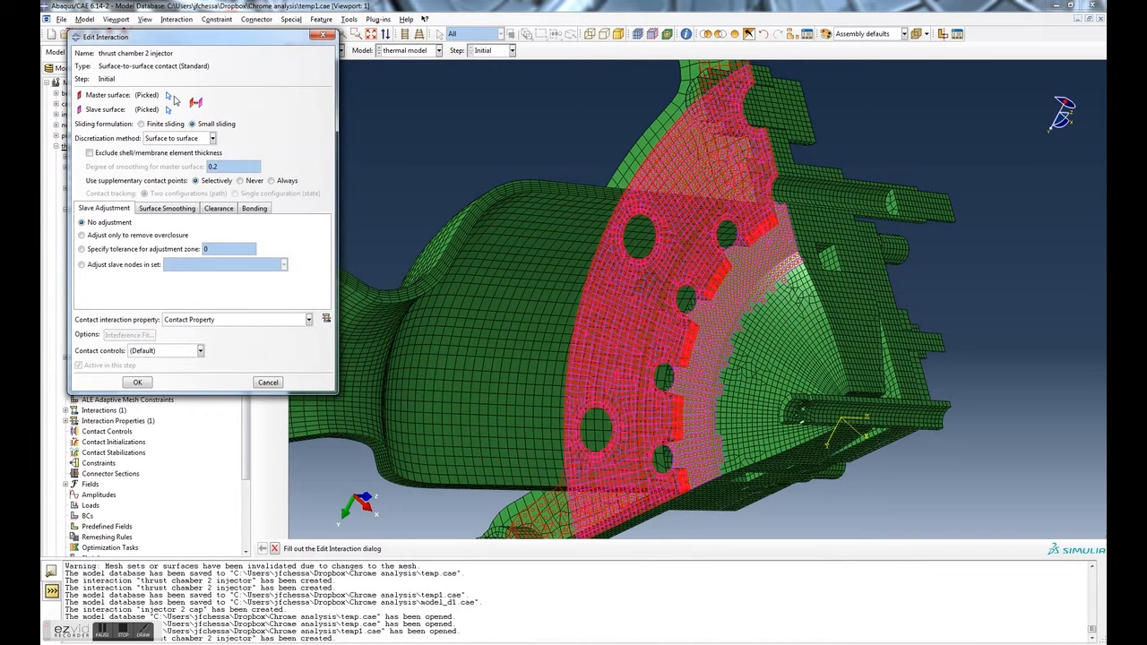
{"action": "mouse_move", "coordinate": [176, 99]}
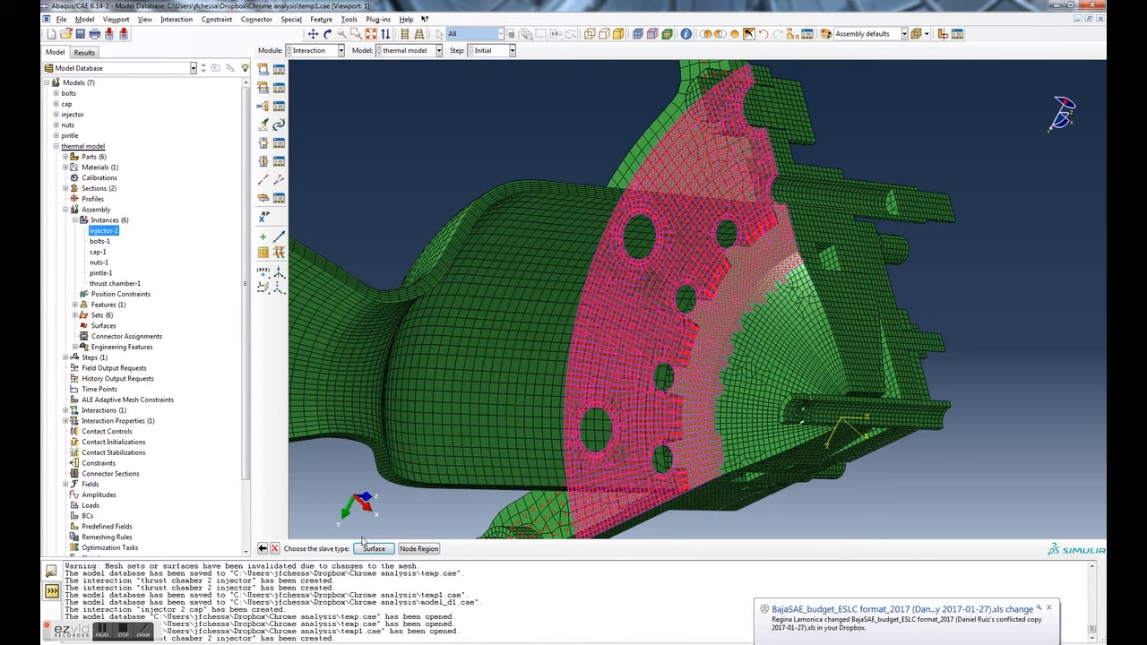
Step: Redefine the slave side as a surface with only the needed injector regions and finish the selection
{"action": "left_click", "coordinate": [375, 549]}
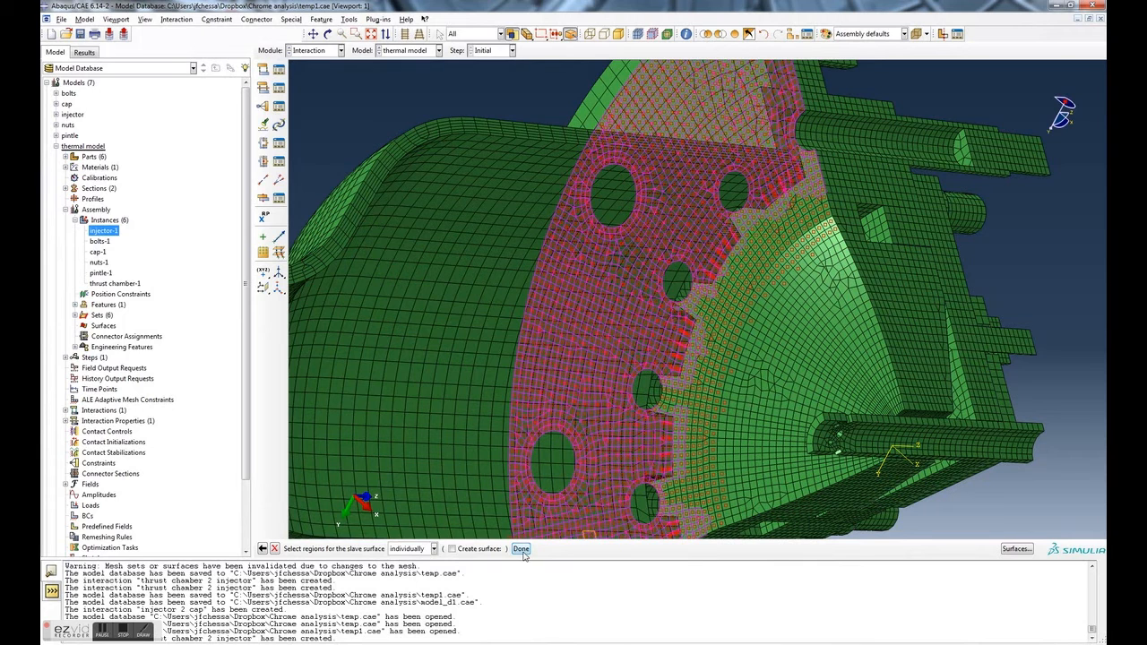
{"action": "left_click", "coordinate": [524, 549]}
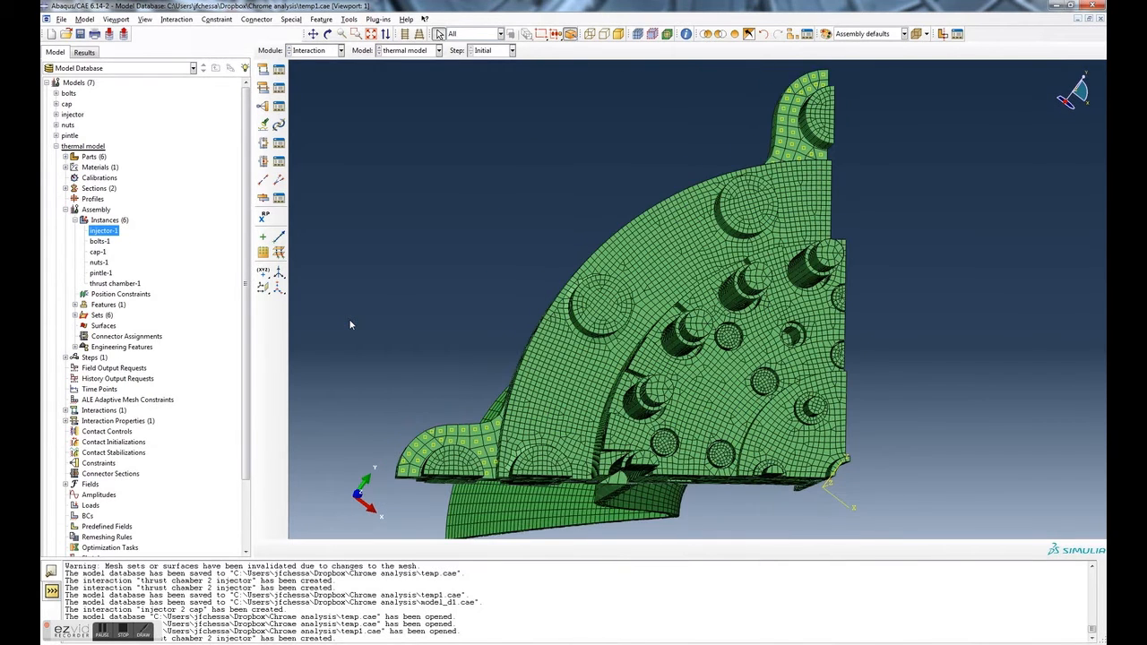
{"action": "mouse_move", "coordinate": [294, 86]}
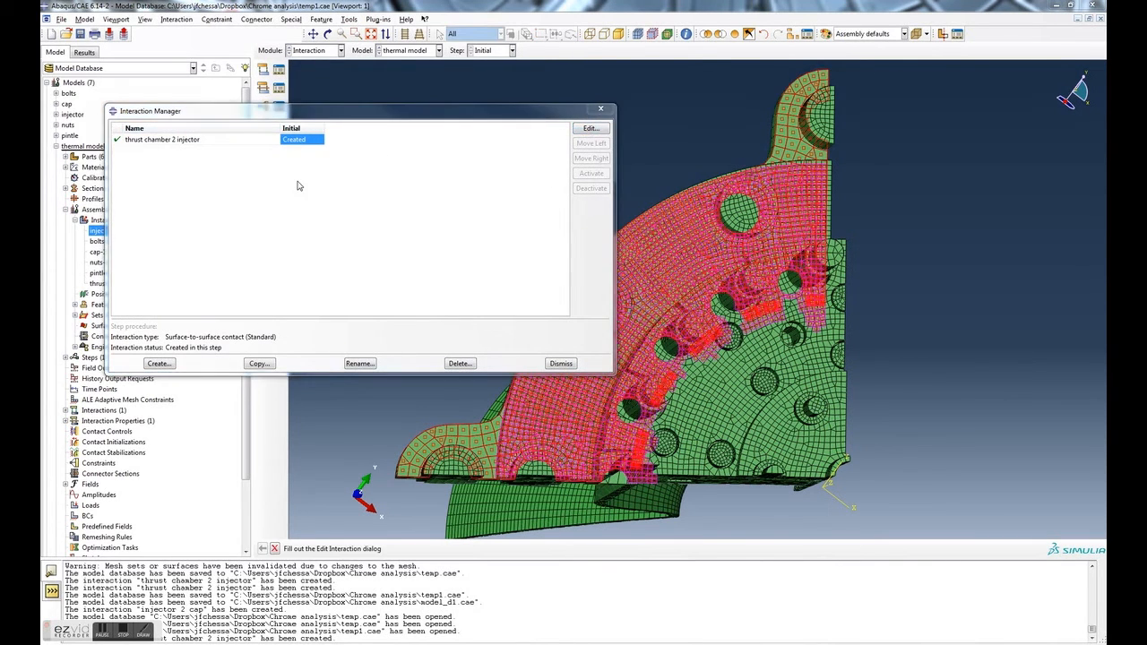
Step: Reselect the master surface regions of 'thrust chamber 2 injector' and inspect the contact markers
{"action": "left_click", "coordinate": [590, 129]}
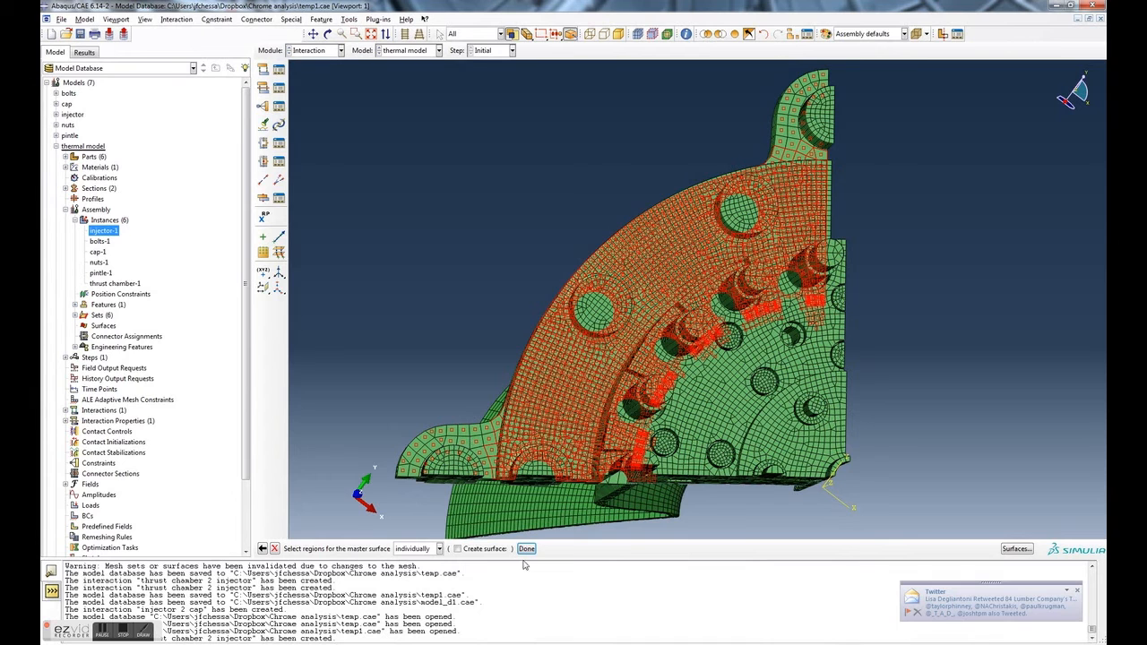
{"action": "left_click", "coordinate": [545, 548]}
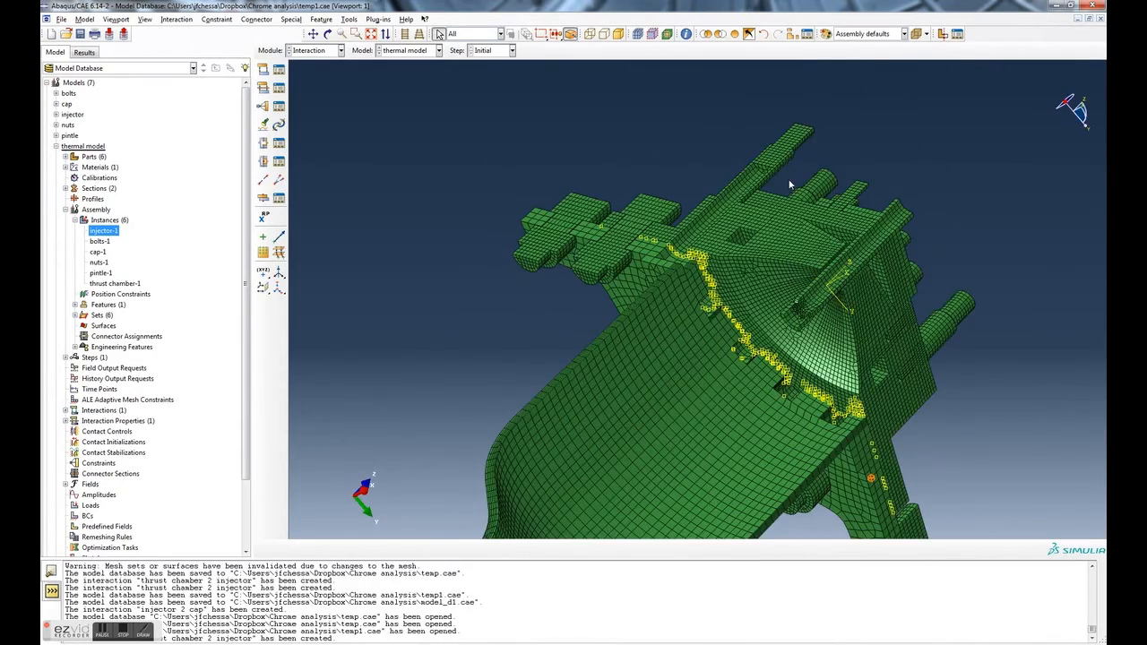
{"action": "left_click_drag", "start_coordinate": [788, 182], "coordinate": [959, 375]}
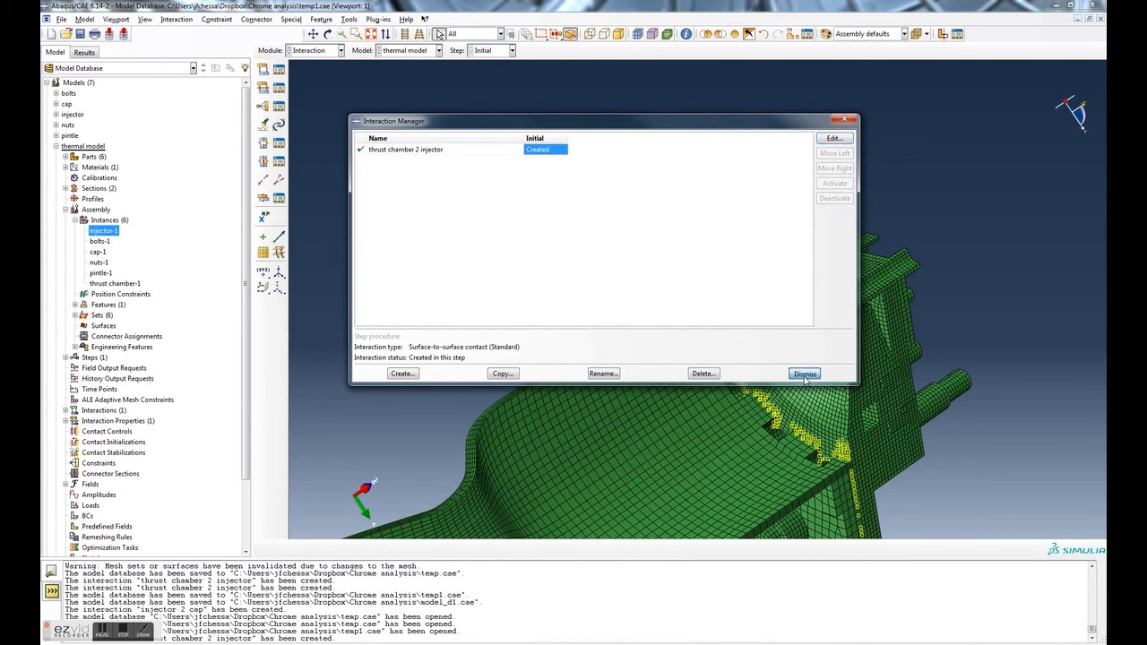
{"action": "left_click", "coordinate": [803, 373]}
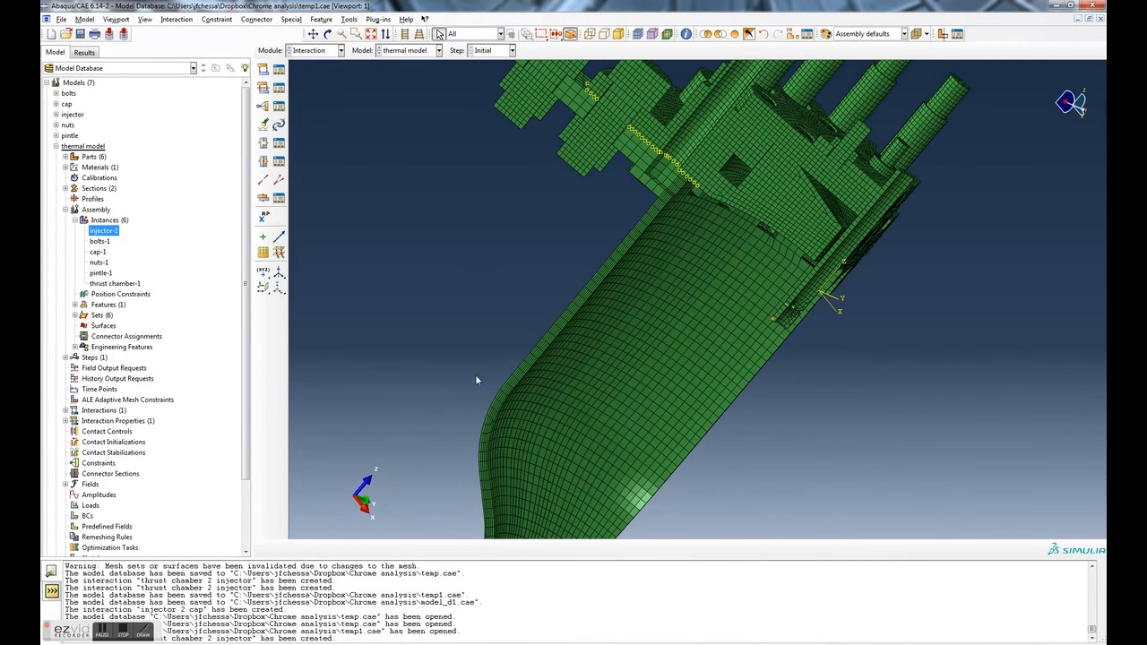
{"action": "mouse_move", "coordinate": [513, 165]}
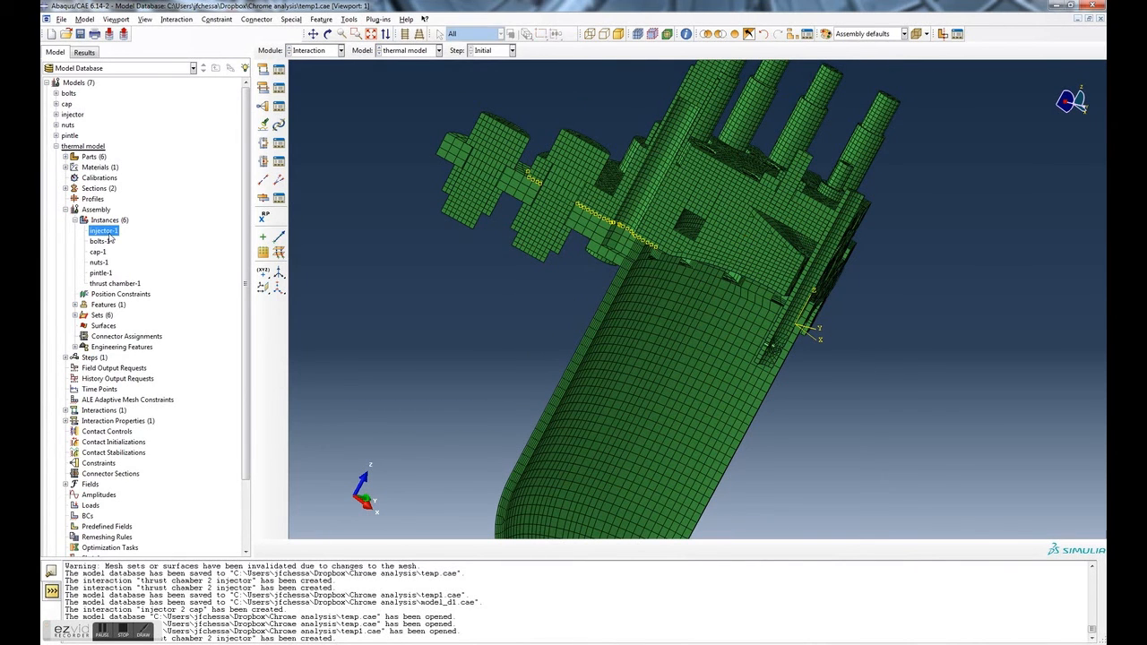
Step: Highlight the cap-1 instance under Assembly > Instances in the model tree
{"action": "left_click", "coordinate": [97, 251]}
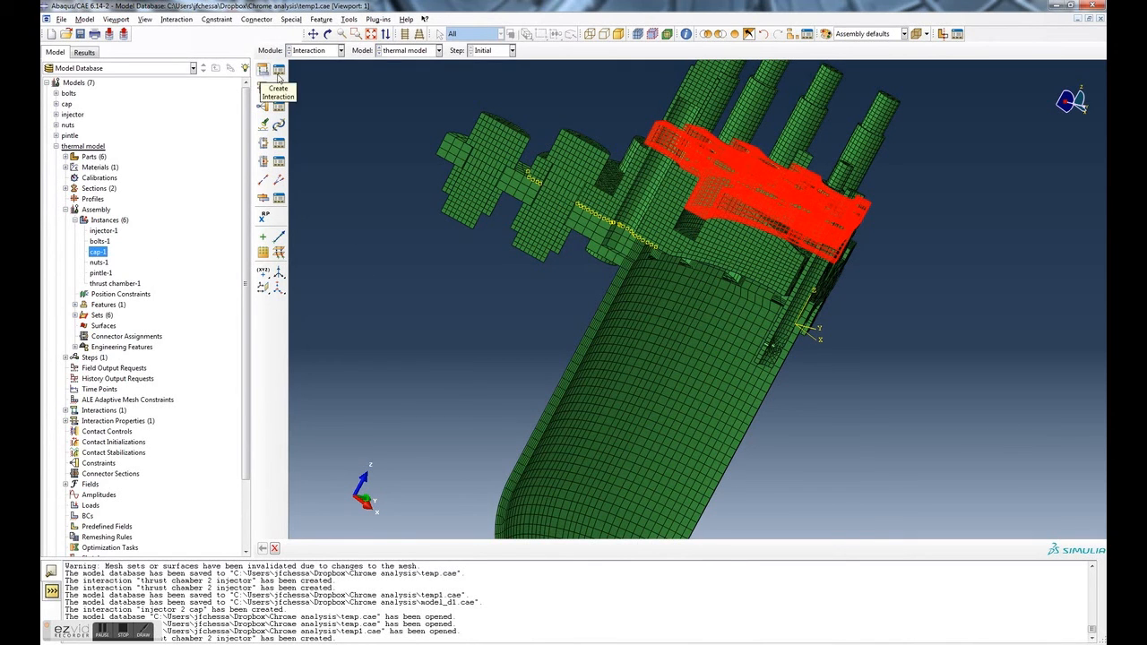
{"action": "mouse_move", "coordinate": [280, 70]}
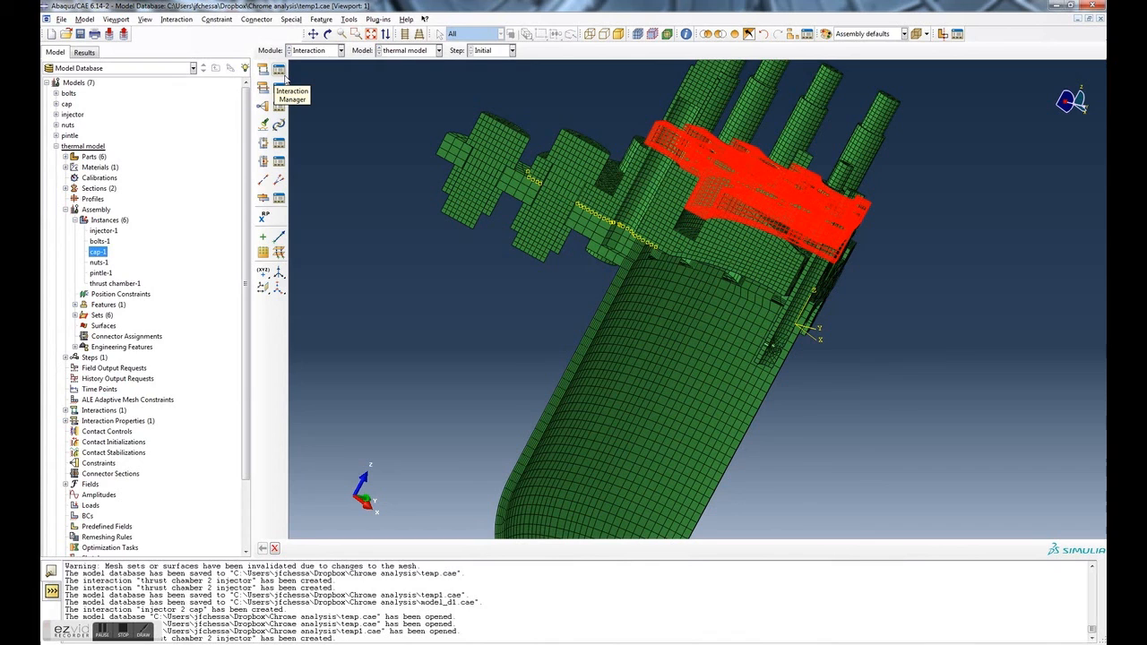